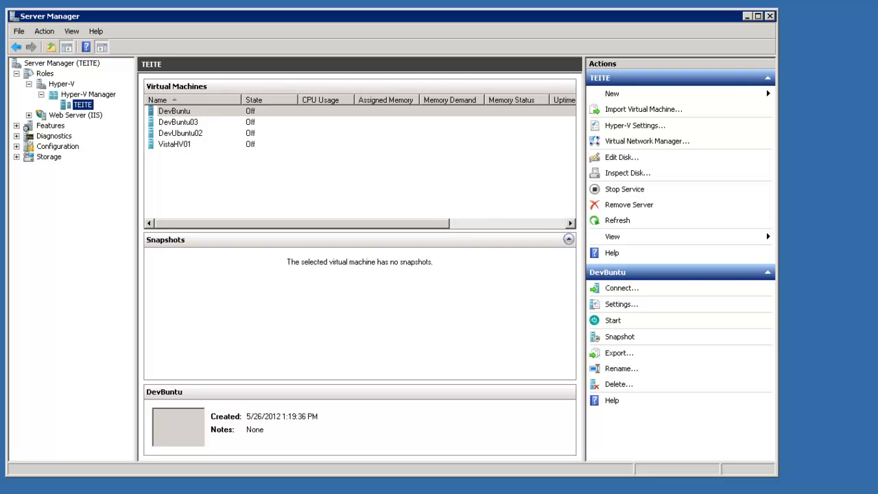
mouse_move(664, 234)
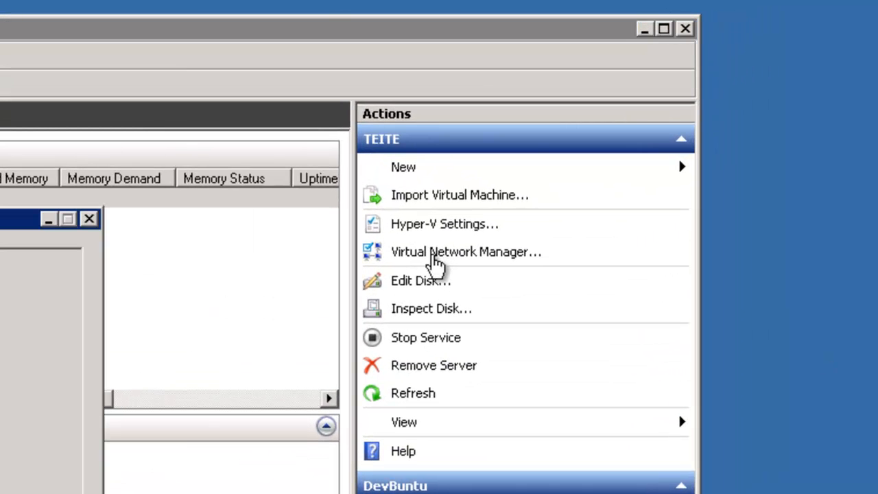
Add an Internal virtual network in Virtual Network Manager, keeping the default name.
click(466, 252)
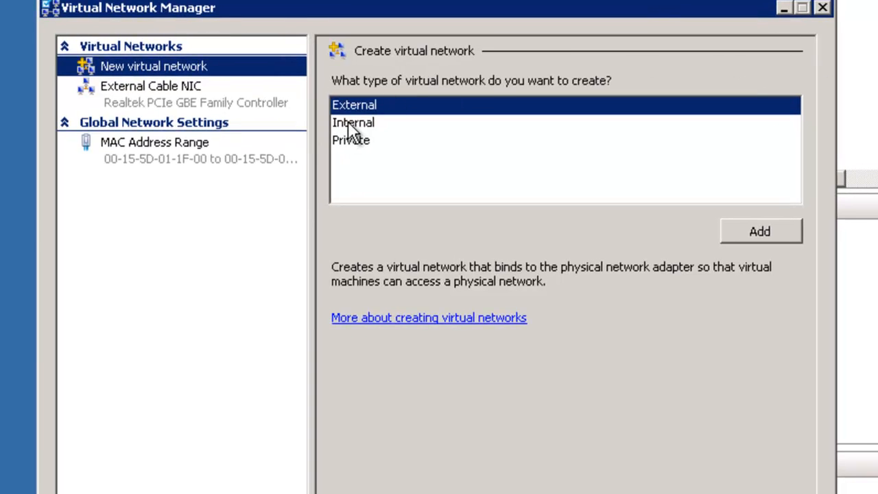
click(353, 122)
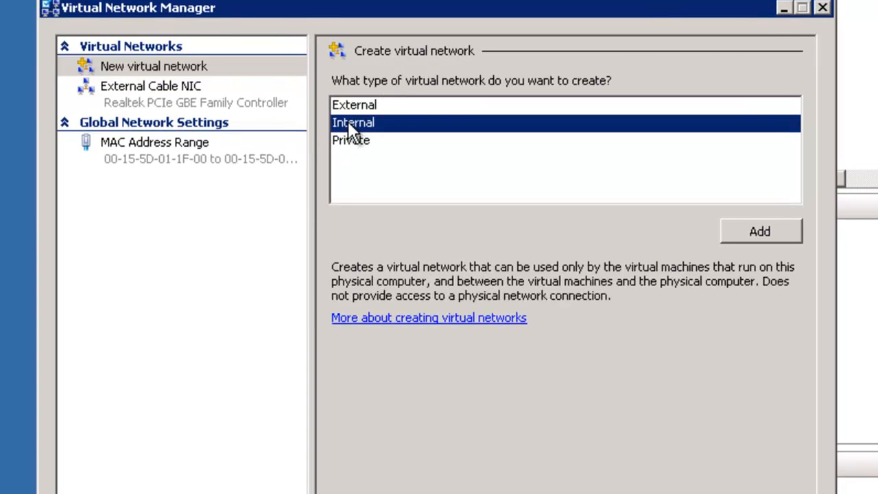
mouse_move(724, 203)
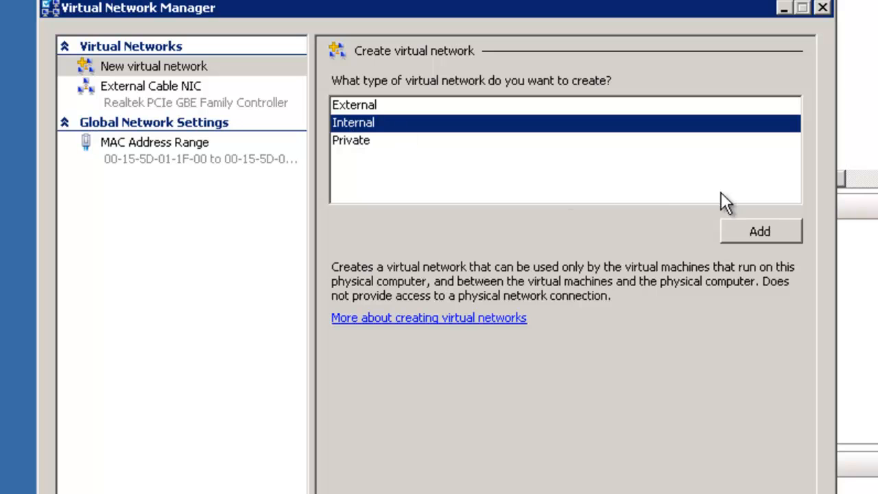
click(759, 230)
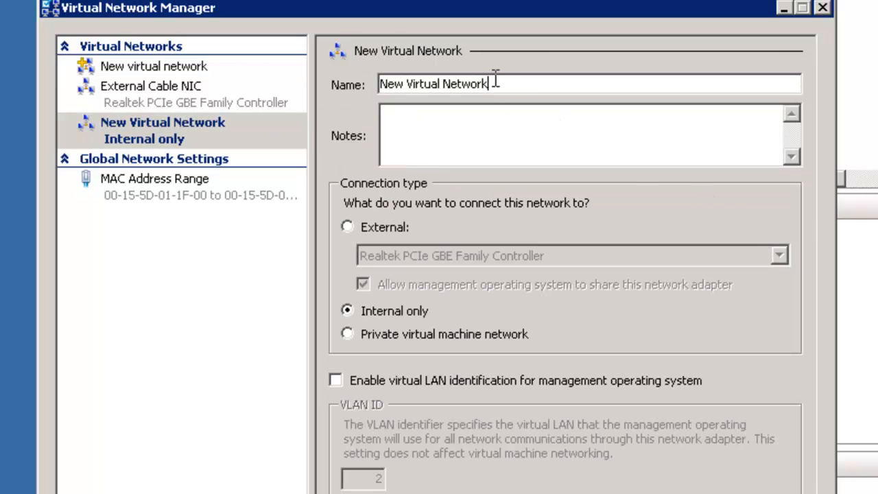
Rename the new virtual network to 'ICS Wireless'.
key(BackSpace)
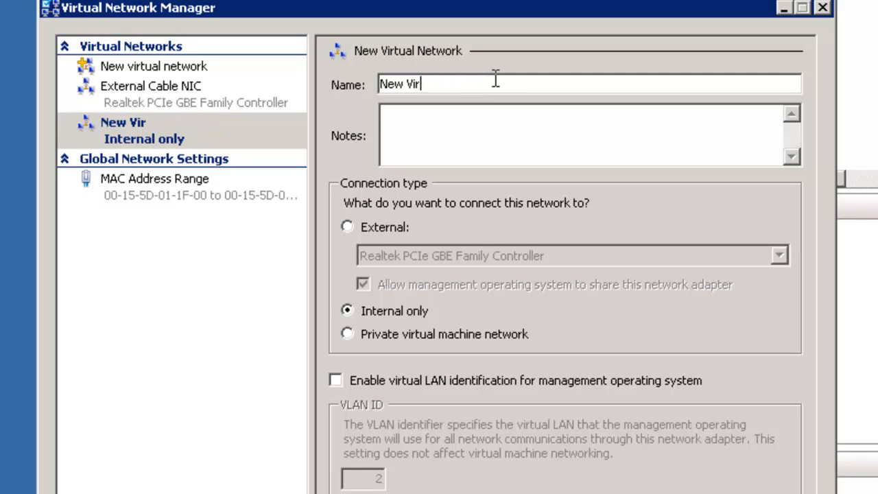
text(I)
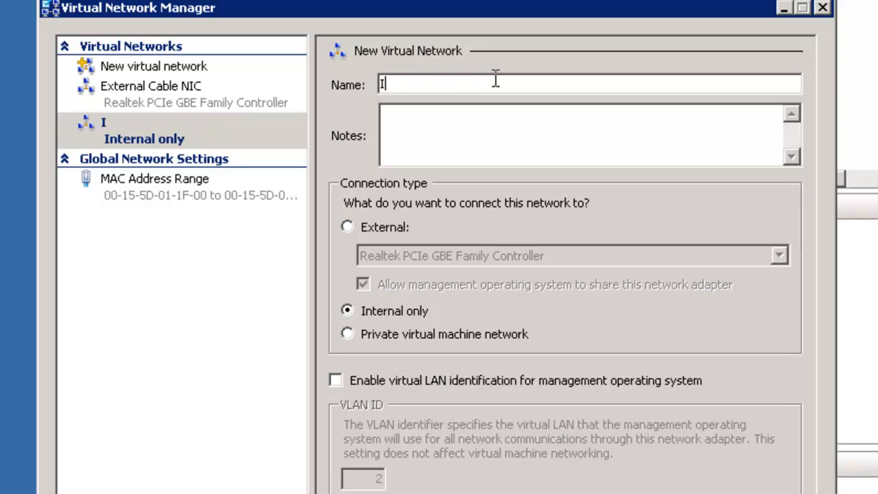
text(CS)
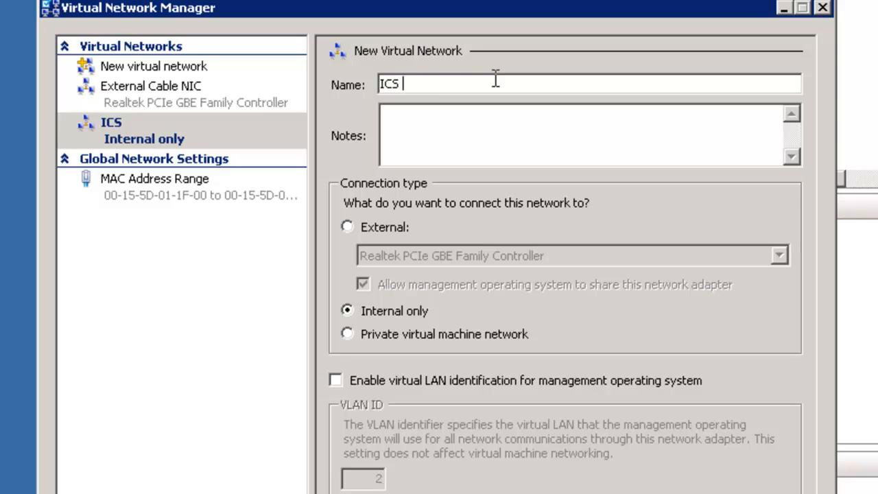
text(Wireless)
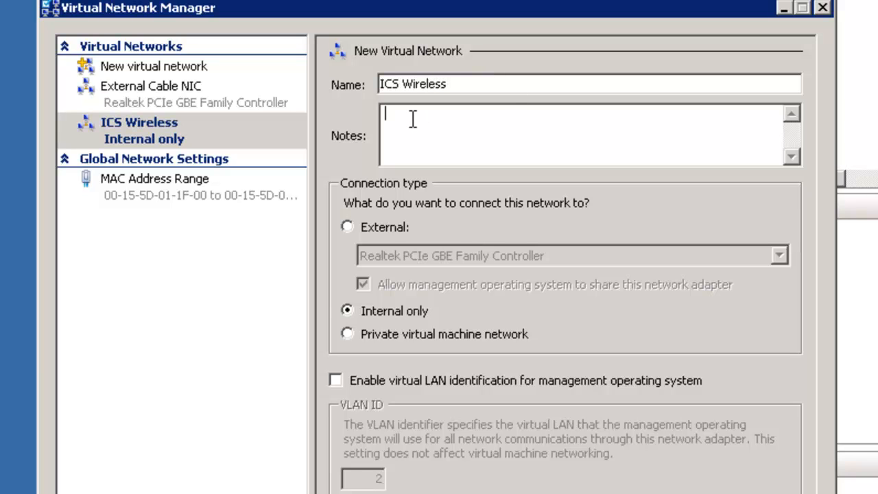
Add a note: internal virtual network that connects to the wireless adapter.
text(In)
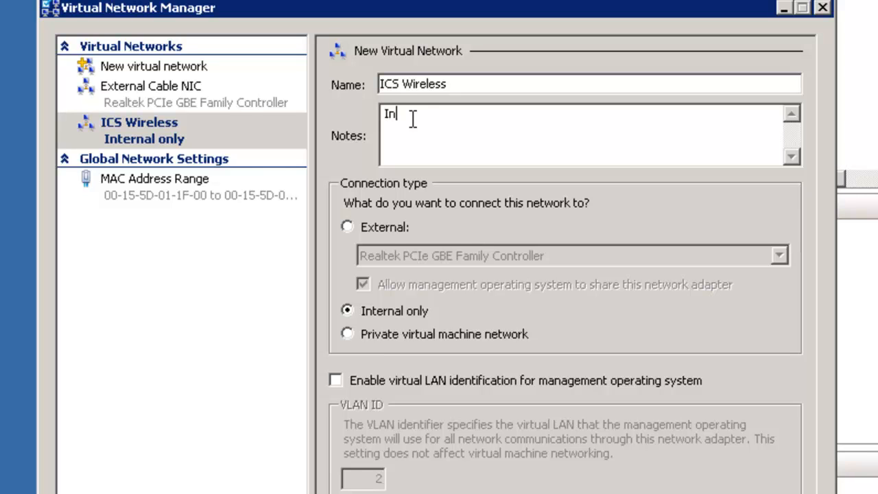
text(ternal)
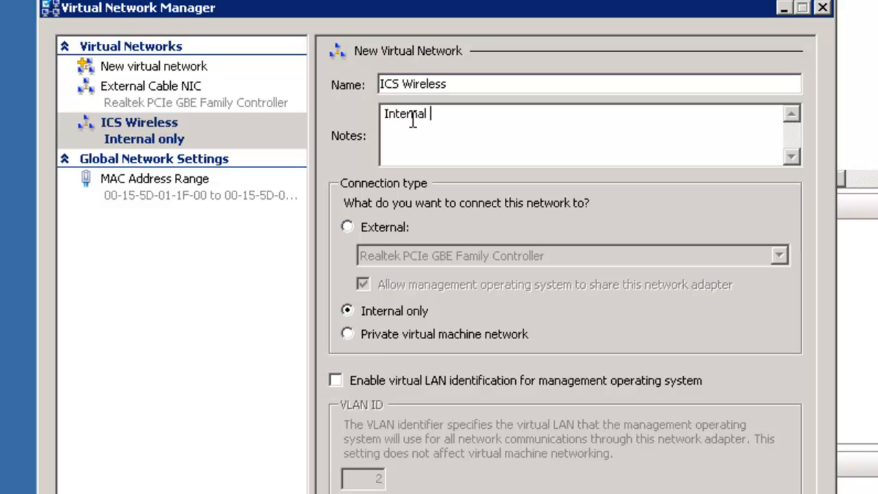
text(Virt)
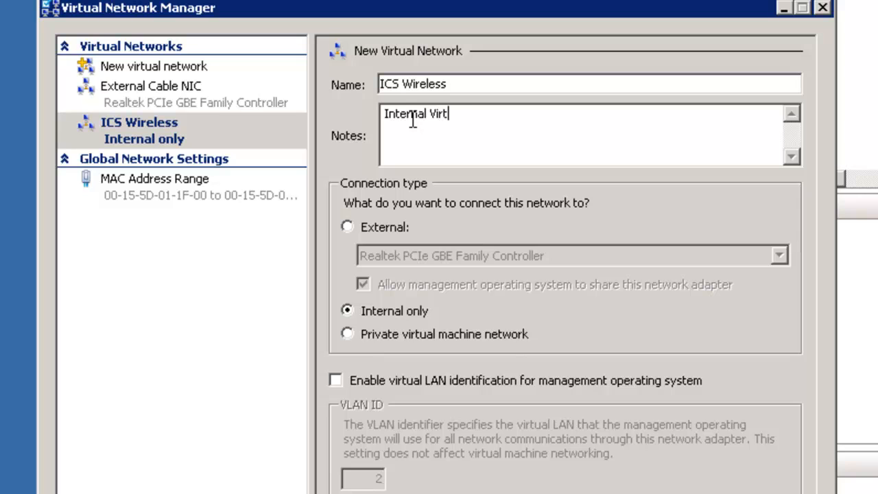
text(ual Network that)
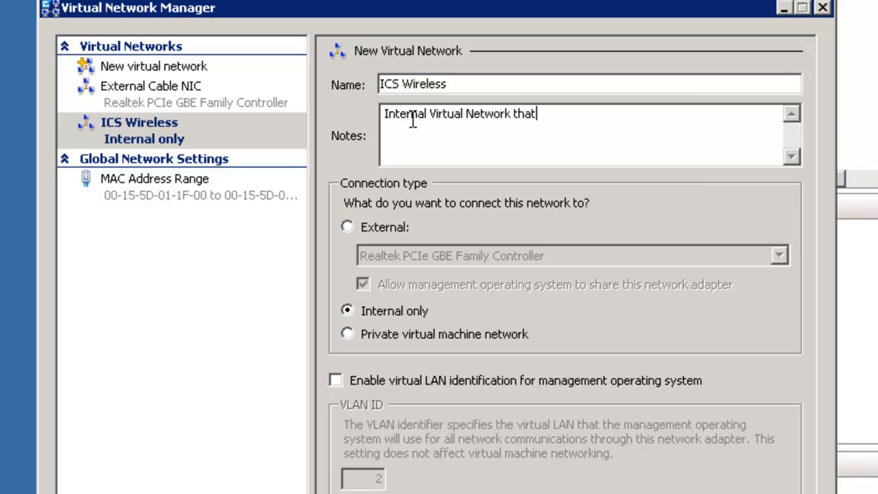
text(connects)
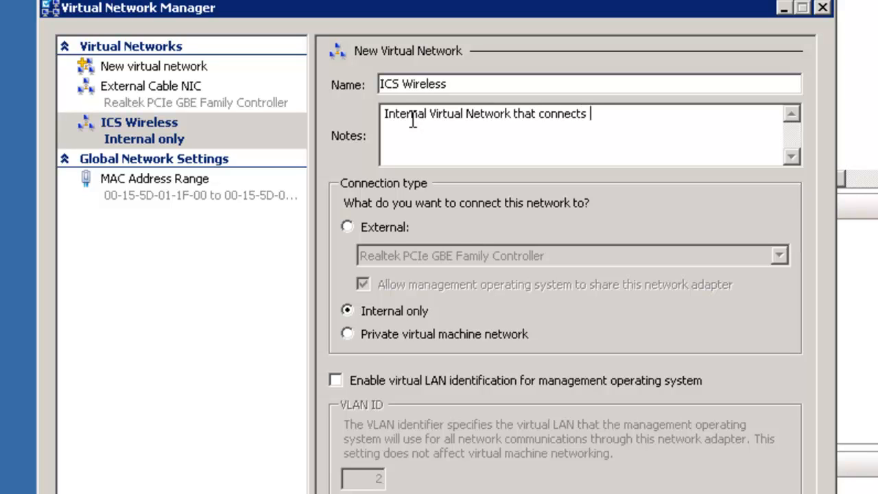
text(to the wir)
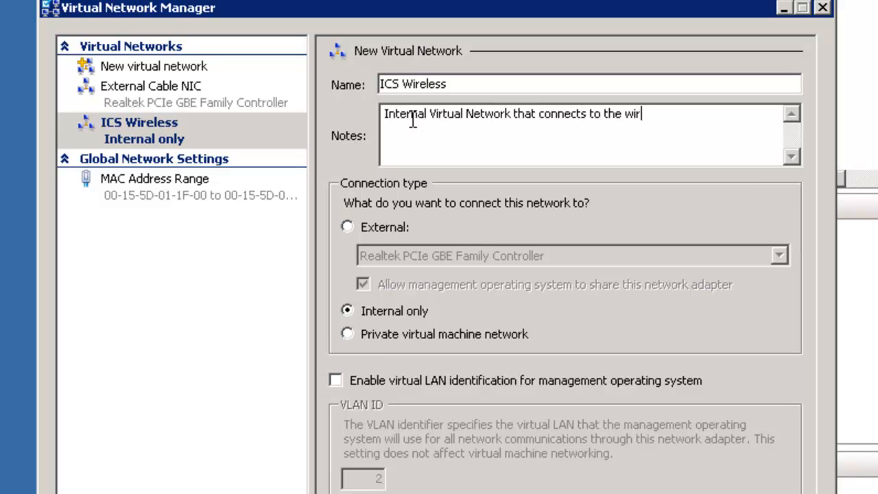
text(eless)
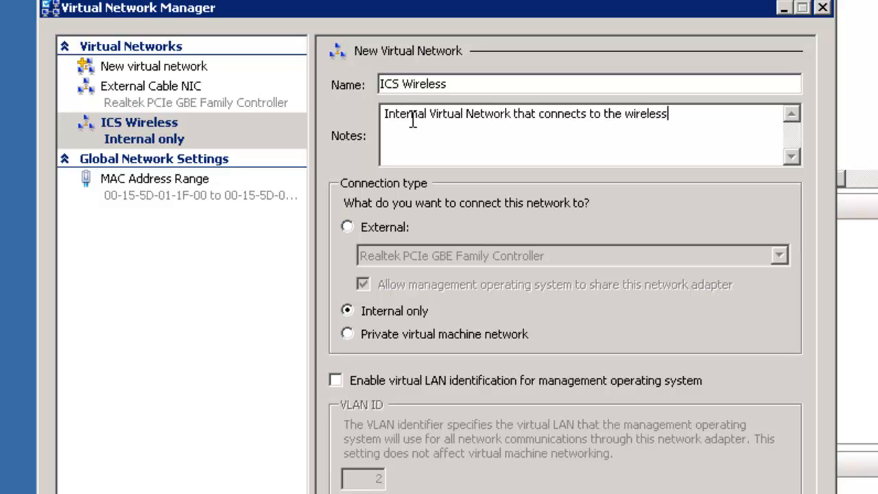
text(adapter)
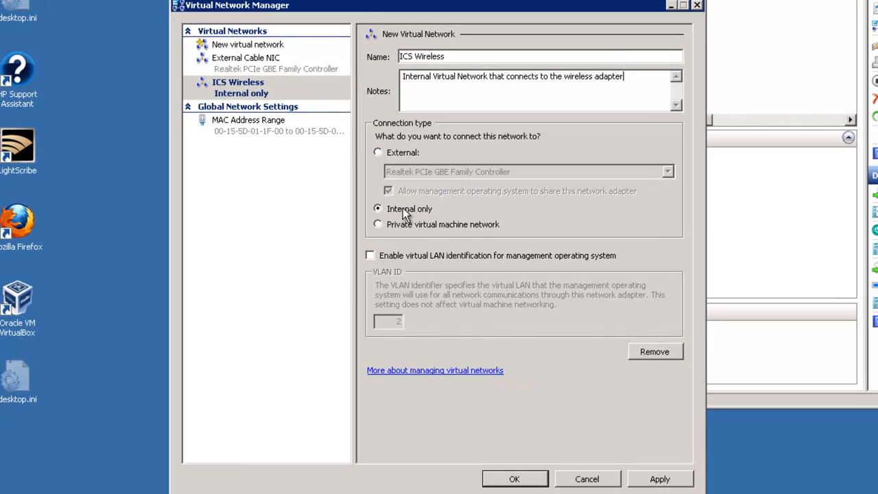
mouse_move(514, 479)
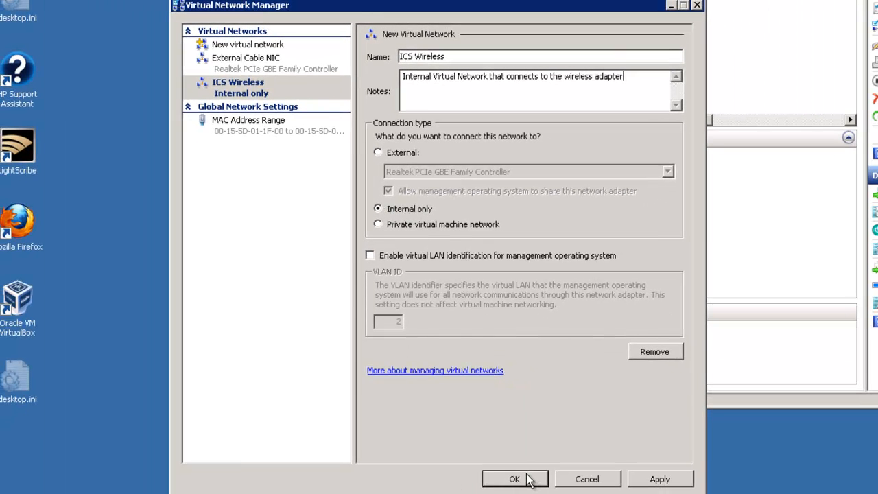
Confirm the ICS Wireless network and close Virtual Network Manager.
click(659, 479)
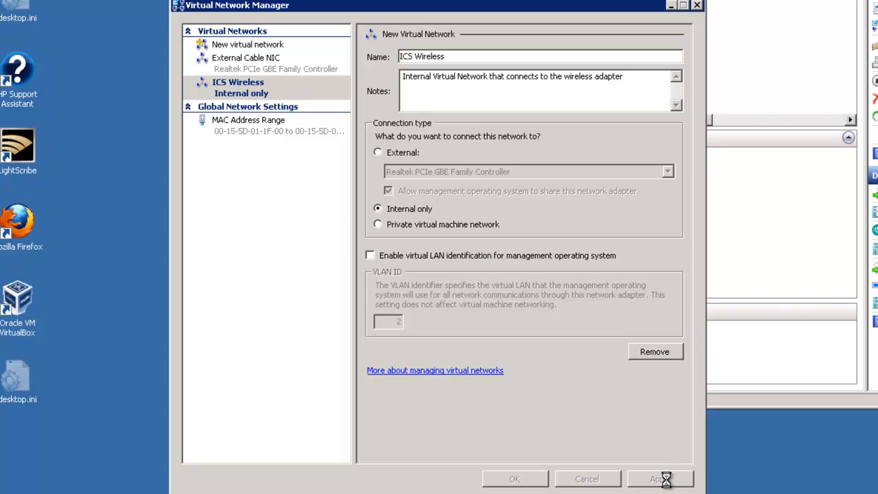
click(655, 478)
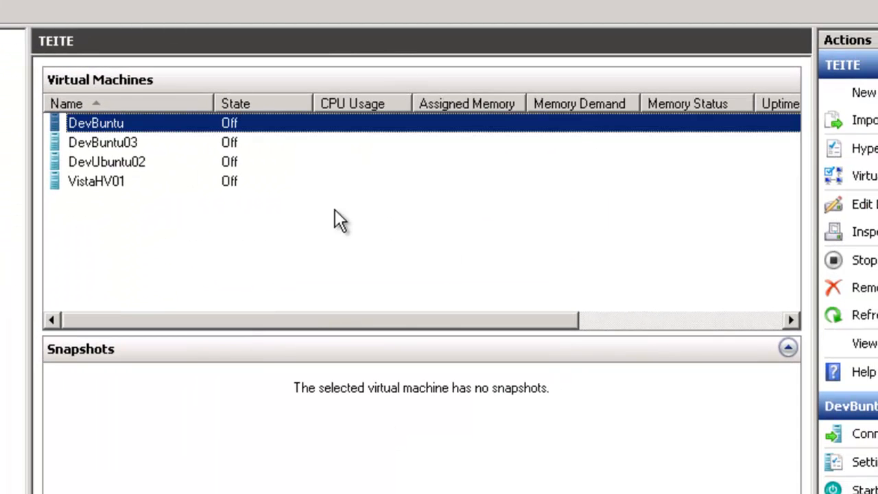
mouse_move(208, 296)
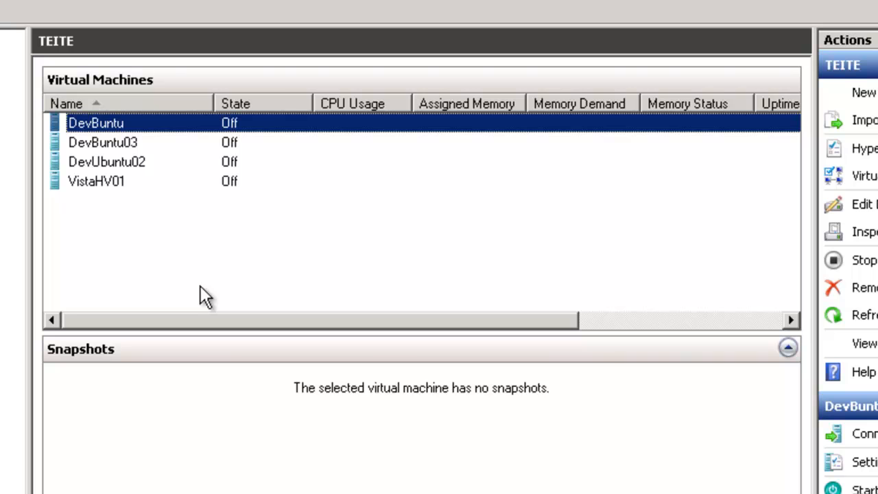
mouse_move(815, 165)
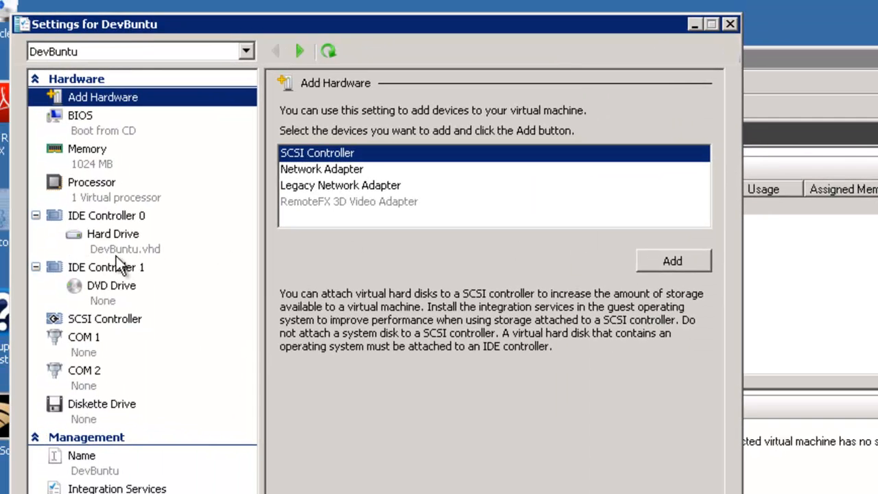
mouse_move(84, 384)
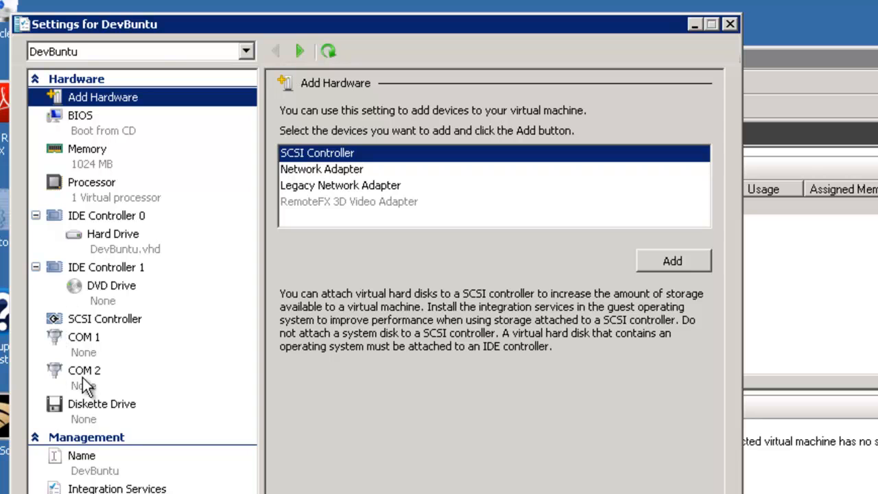
mouse_move(91, 103)
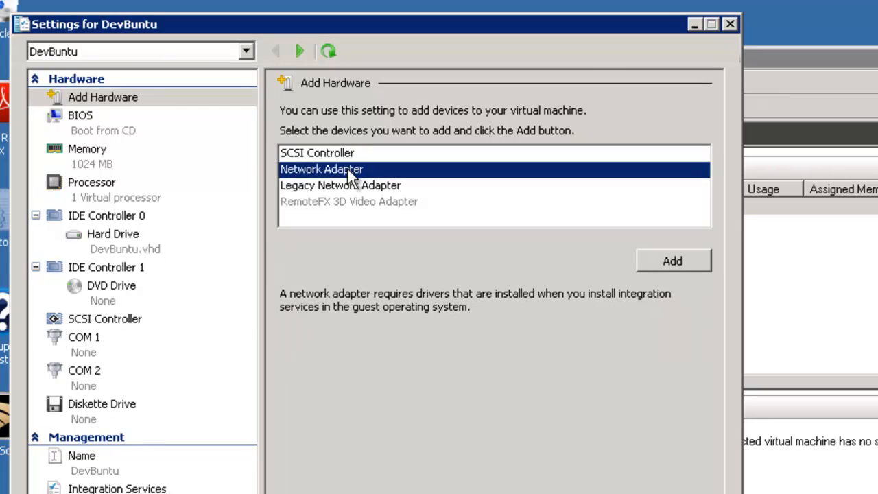
Add a network adapter to DevBuntu connected to ICS Wireless.
click(672, 260)
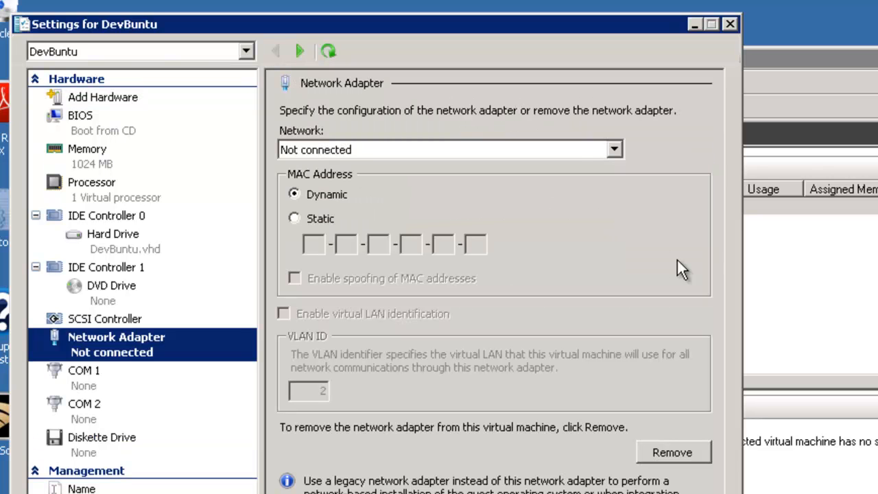
click(612, 150)
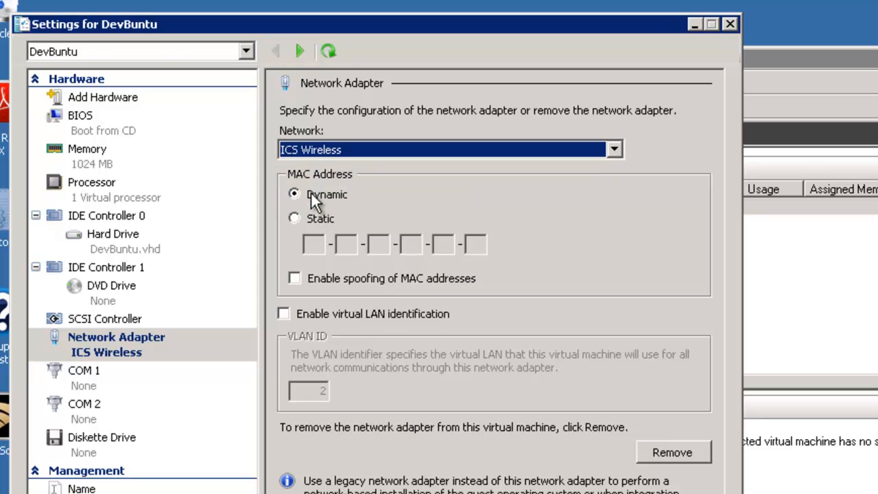
mouse_move(346, 185)
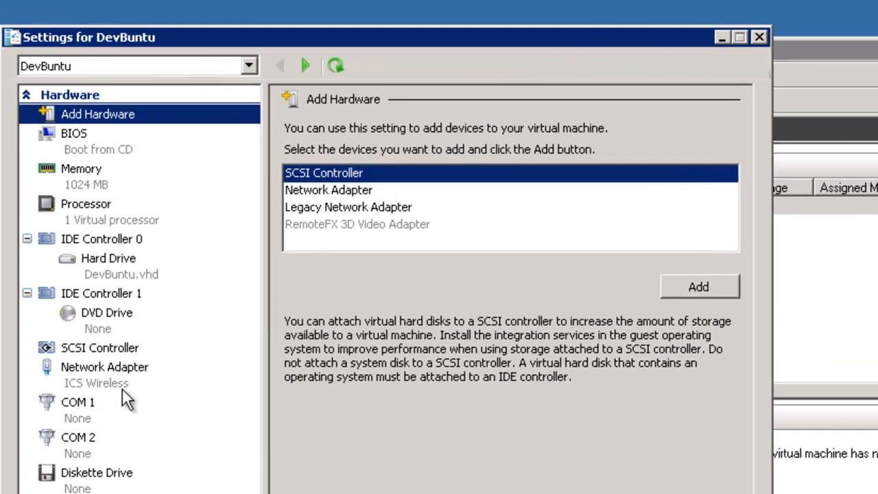
mouse_move(122, 380)
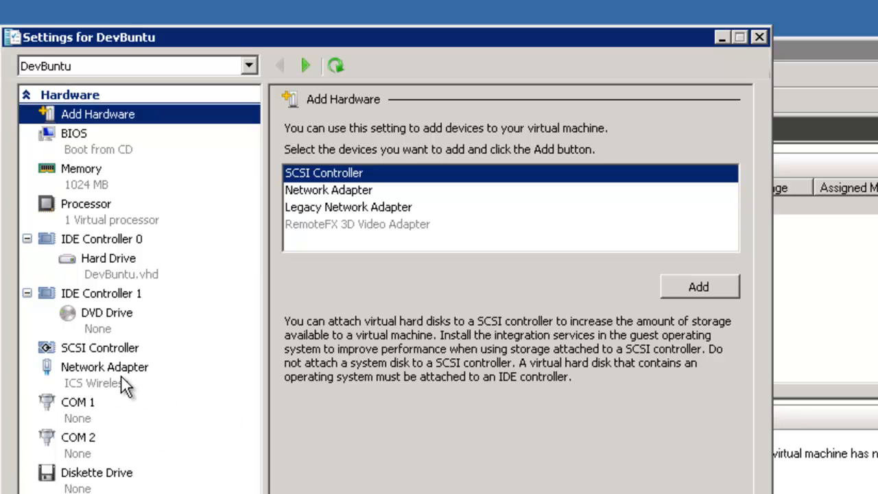
mouse_move(118, 384)
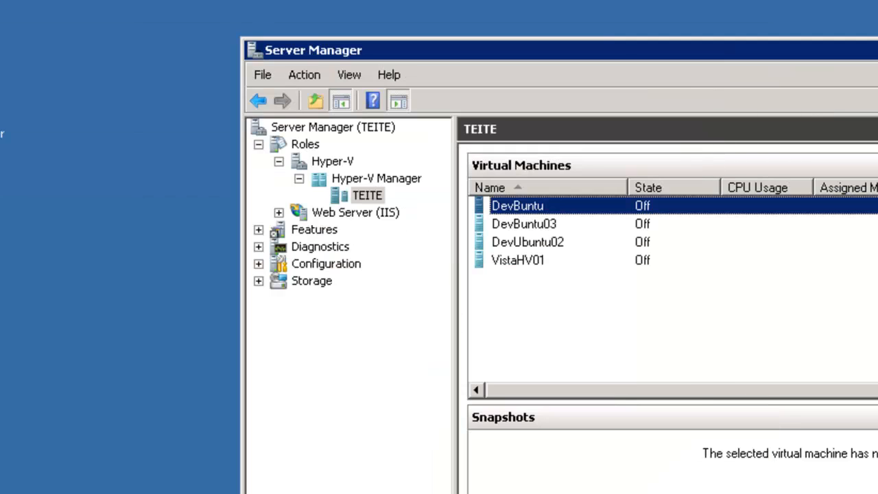
Add an ICS Wireless network adapter to DevUbuntu02 and save its settings.
click(527, 241)
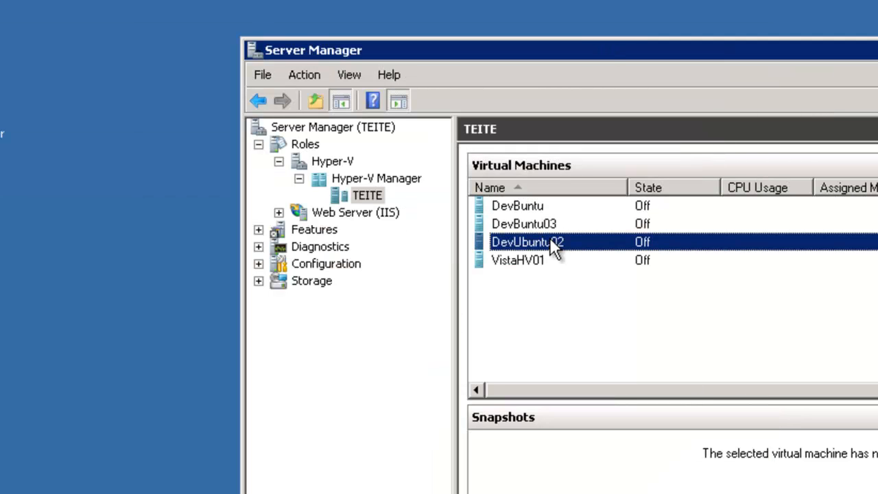
mouse_move(549, 255)
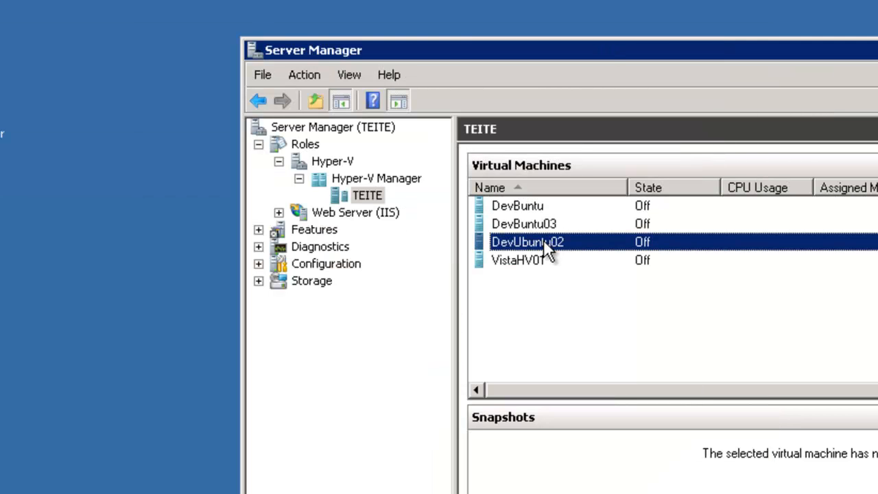
double_click(527, 242)
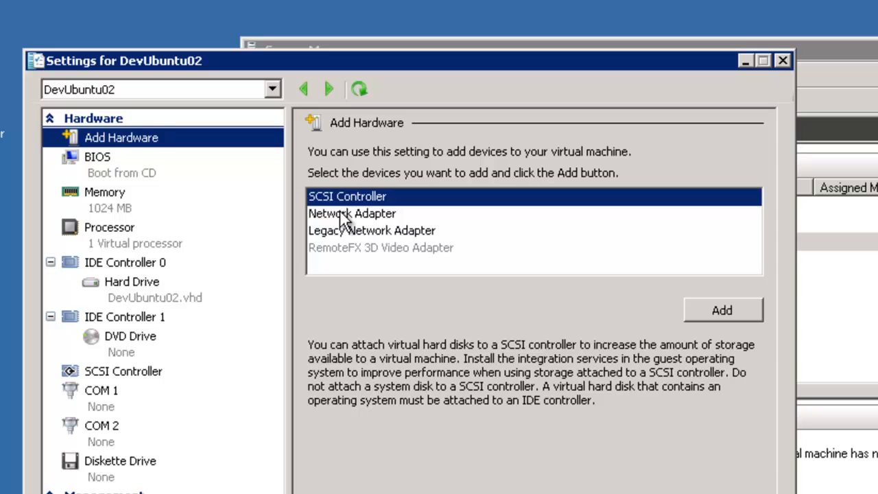
click(722, 310)
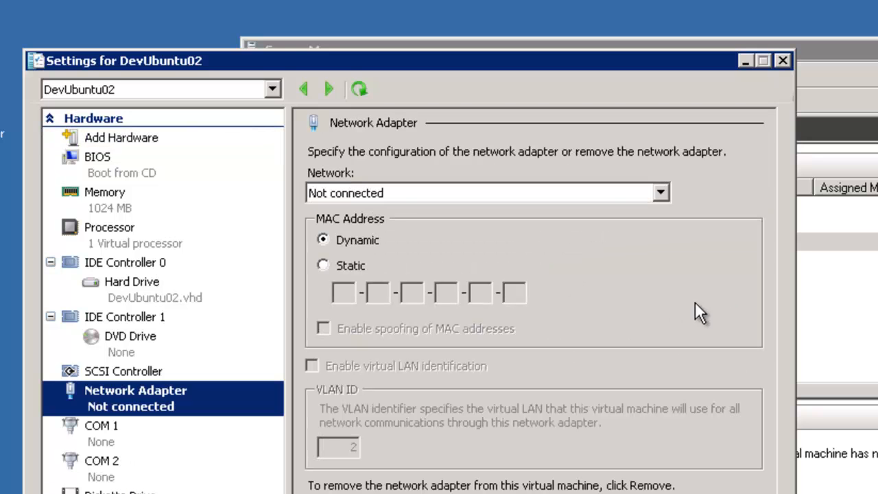
click(658, 193)
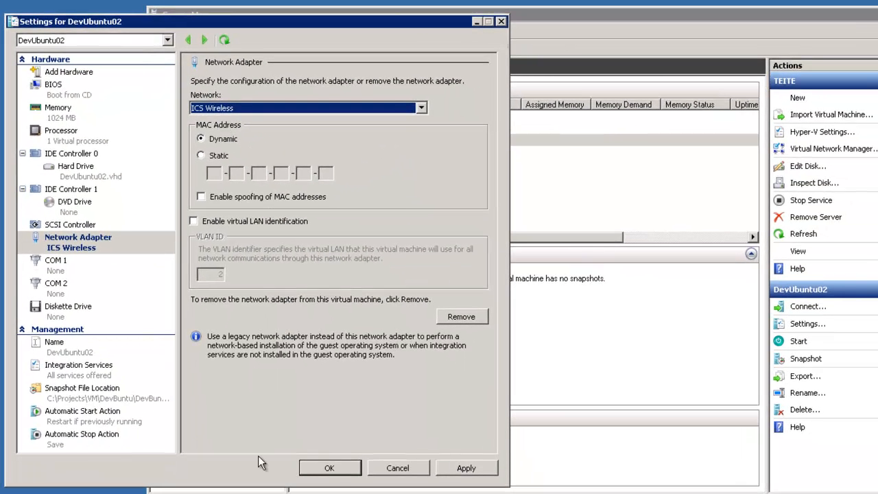
mouse_move(331, 467)
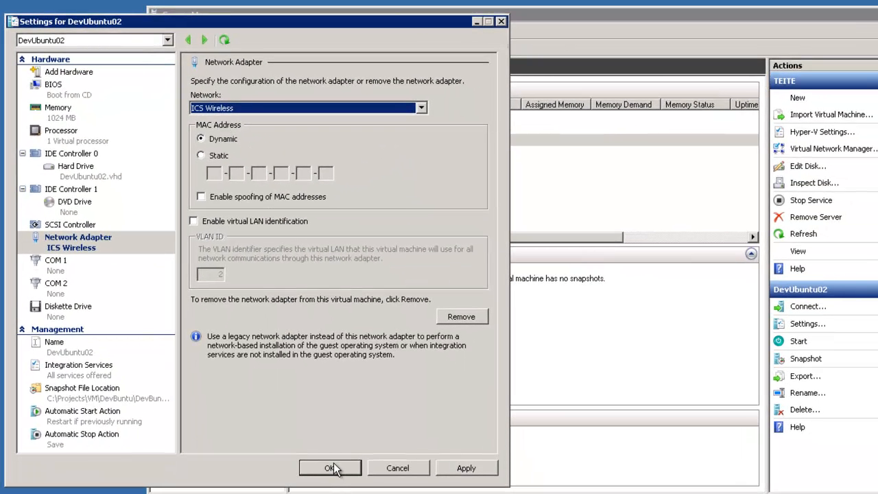
click(330, 468)
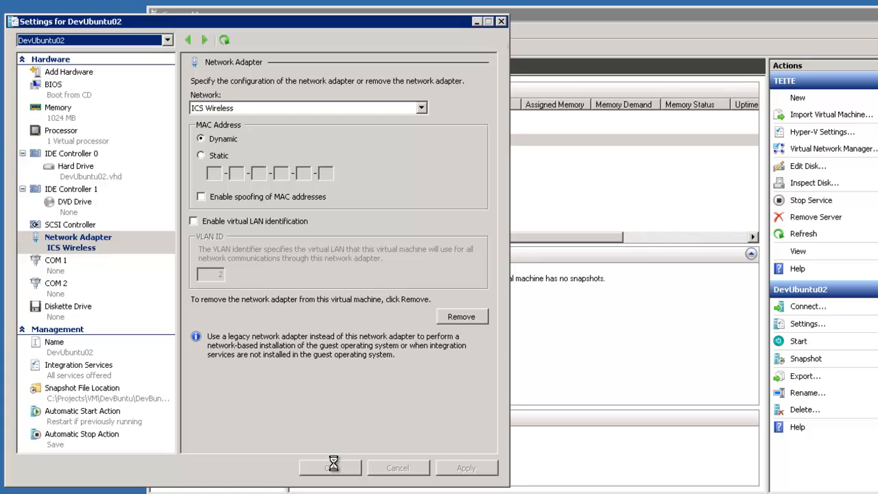
click(330, 467)
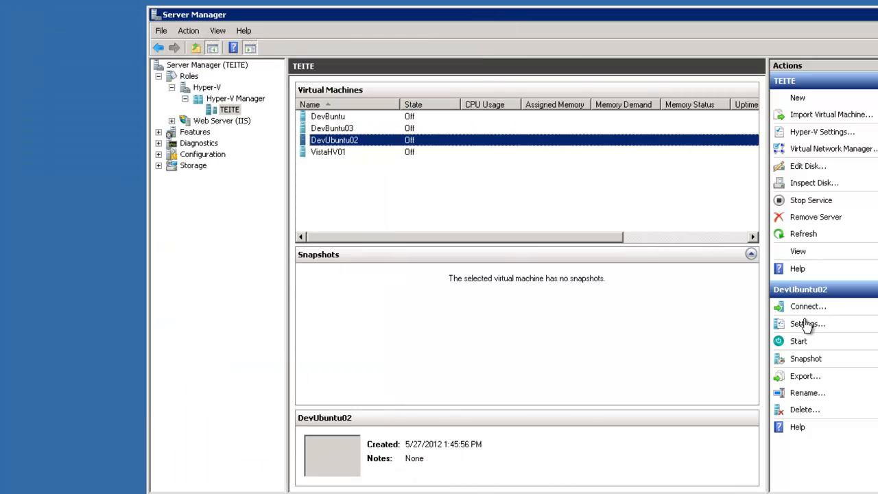
click(808, 323)
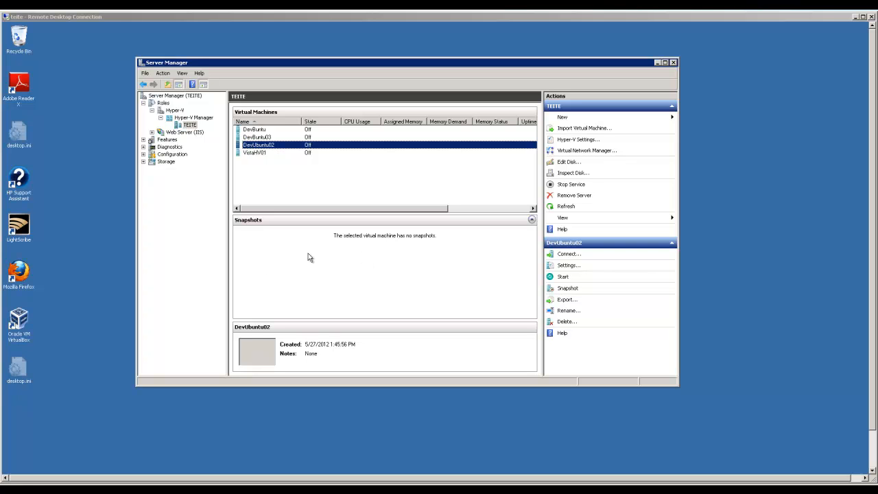
mouse_move(727, 424)
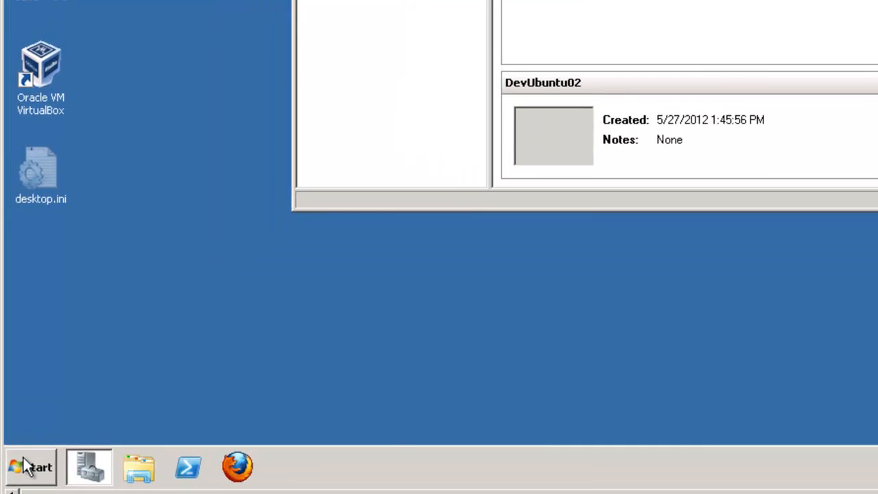
Go from the Start menu's Network folder to the Network and Sharing Center.
click(30, 467)
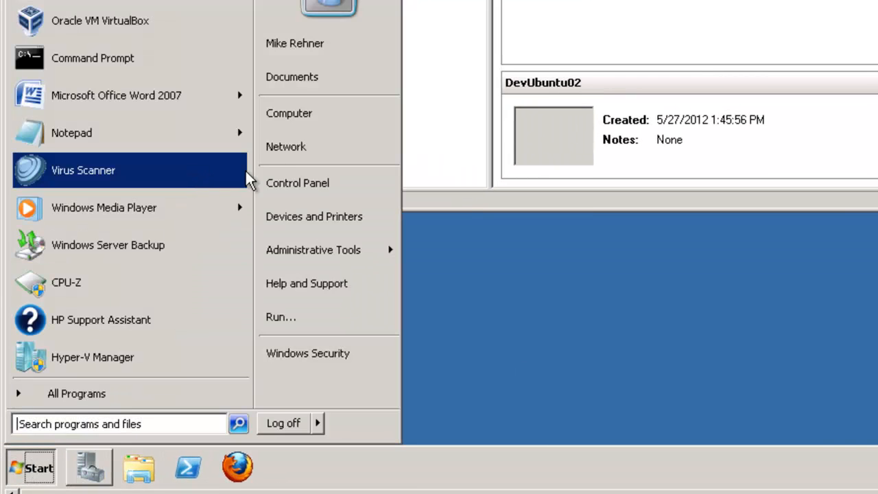
click(285, 146)
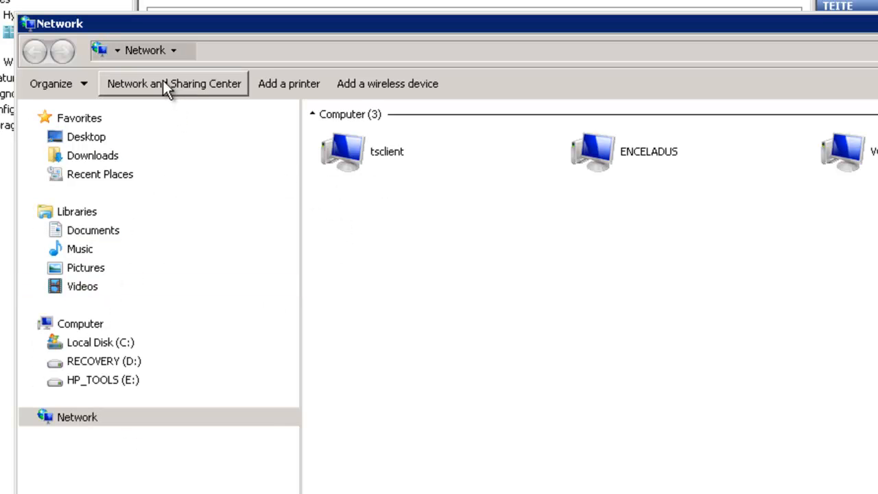
click(172, 83)
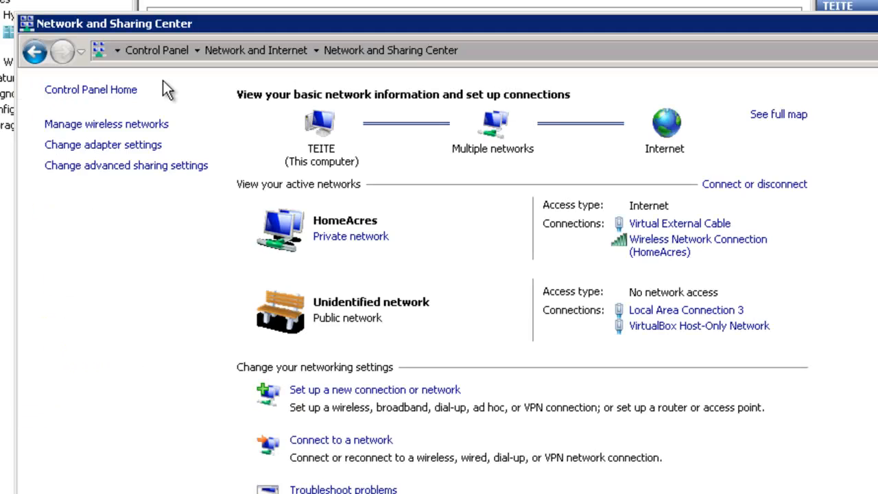
mouse_move(111, 149)
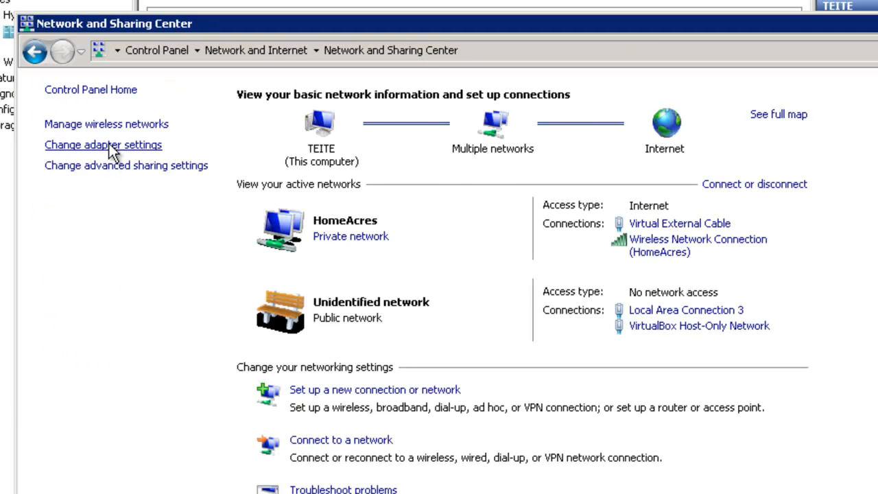
click(103, 145)
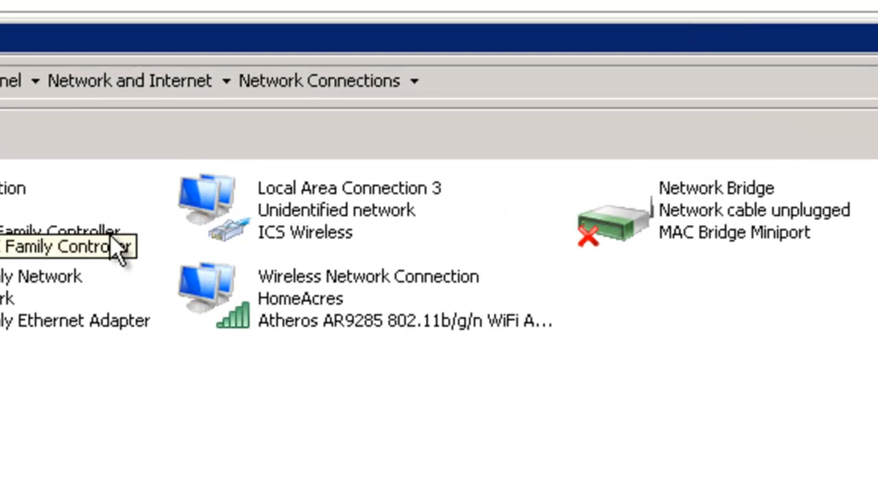
mouse_move(439, 288)
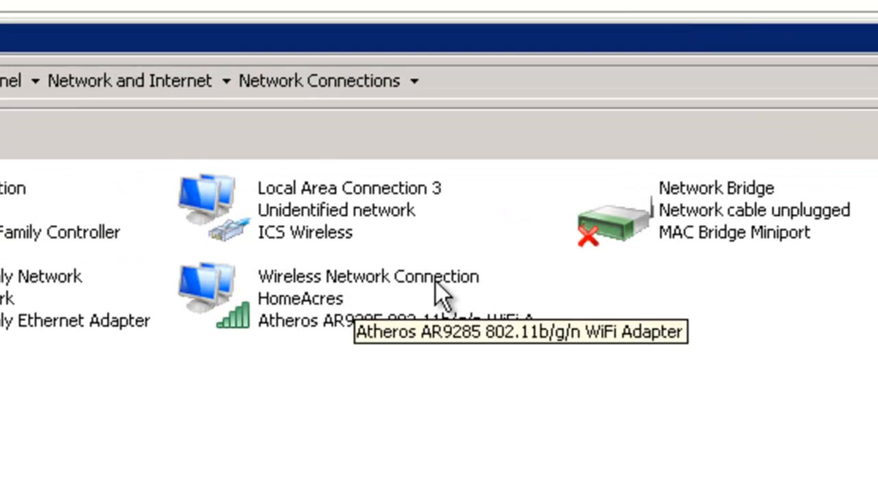
mouse_move(412, 202)
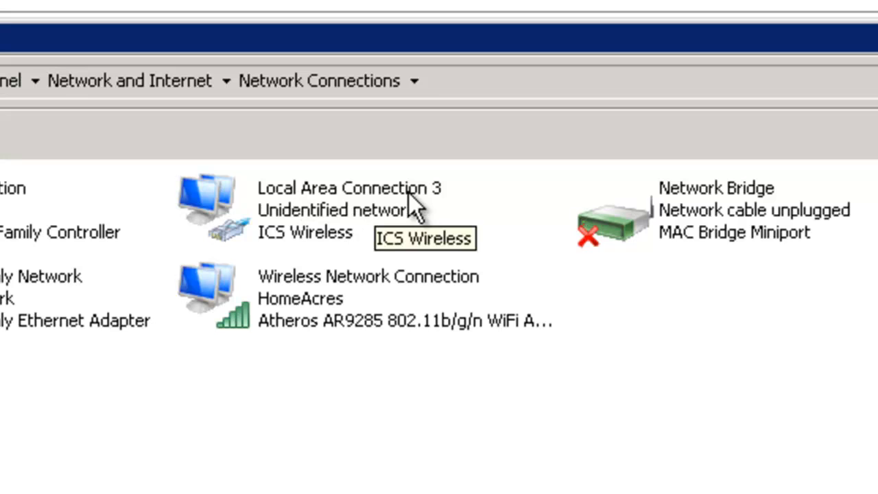
mouse_move(278, 240)
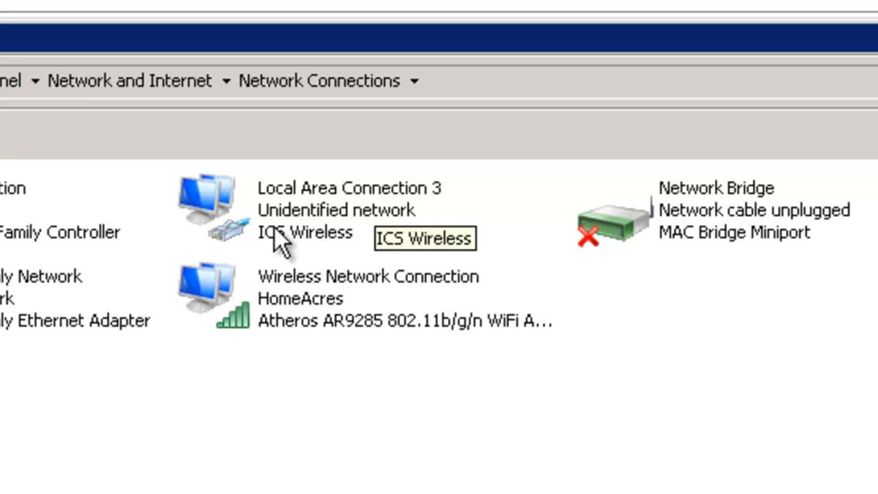
mouse_move(333, 250)
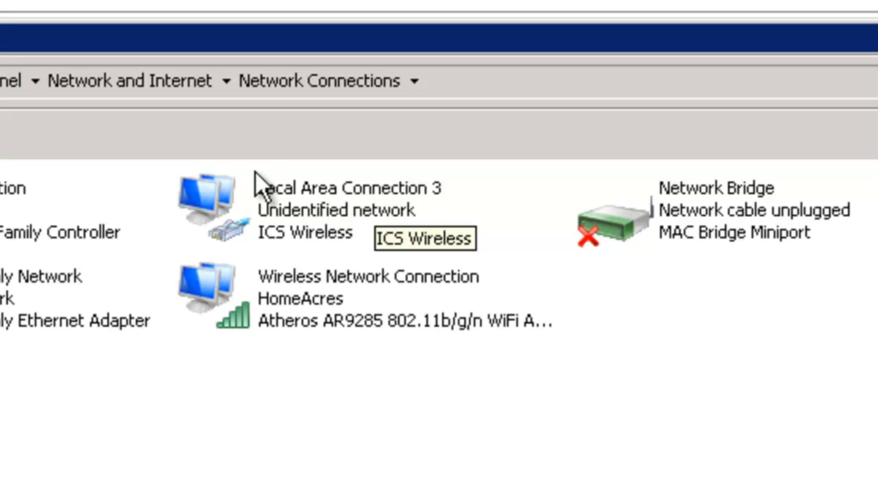
mouse_move(318, 219)
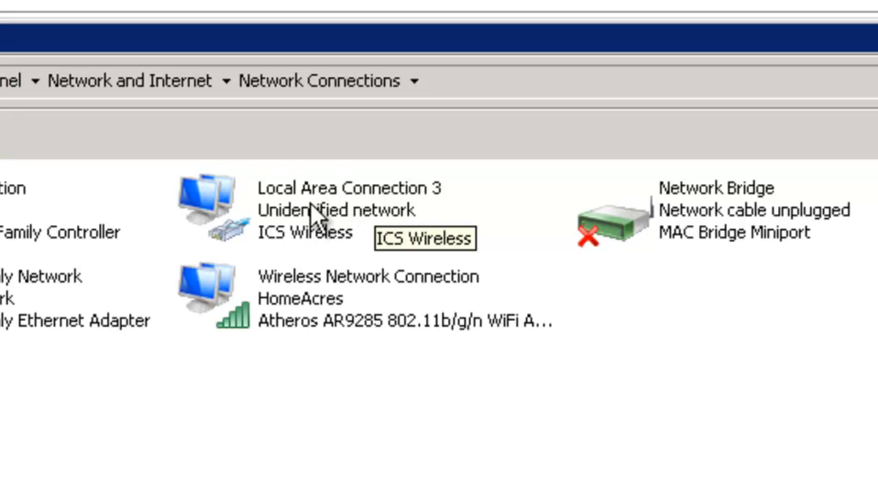
mouse_move(401, 202)
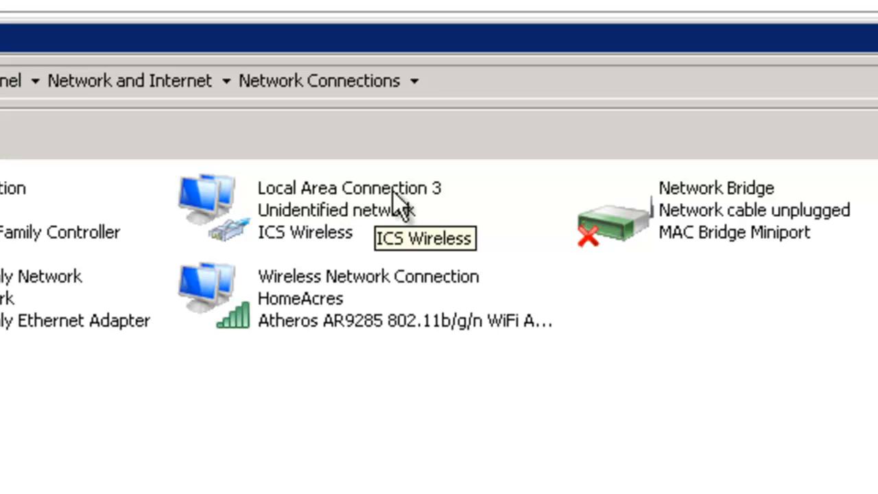
mouse_move(419, 185)
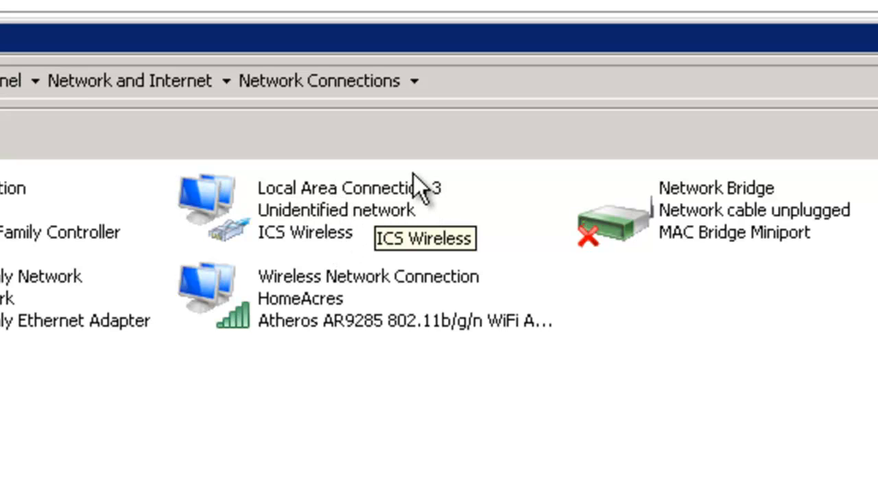
mouse_move(336, 251)
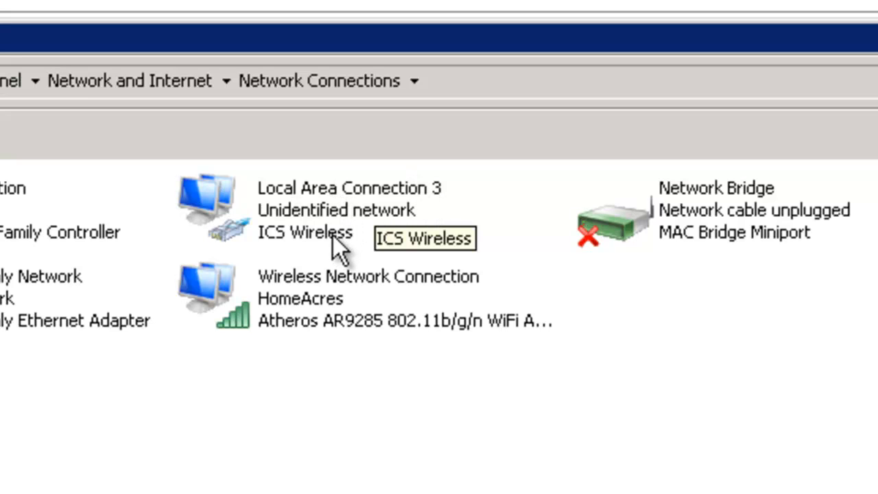
mouse_move(305, 305)
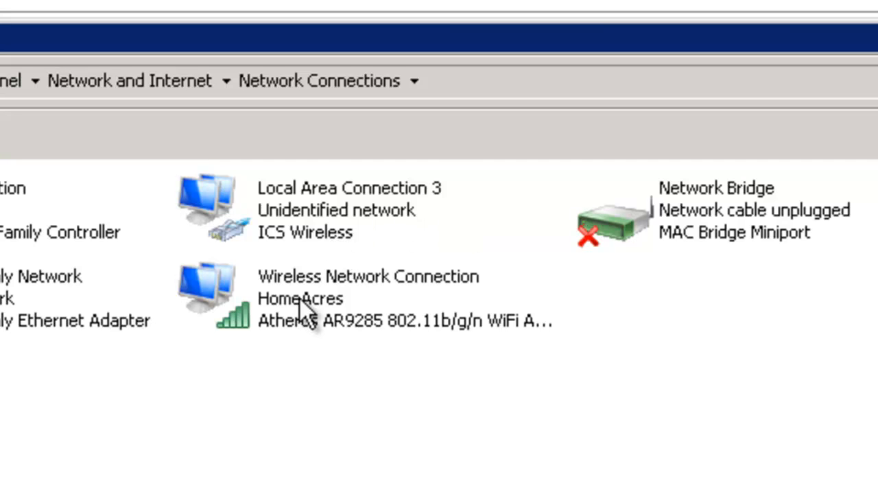
Share the wireless connection's internet with Local Area Connection 3.
right_click(309, 295)
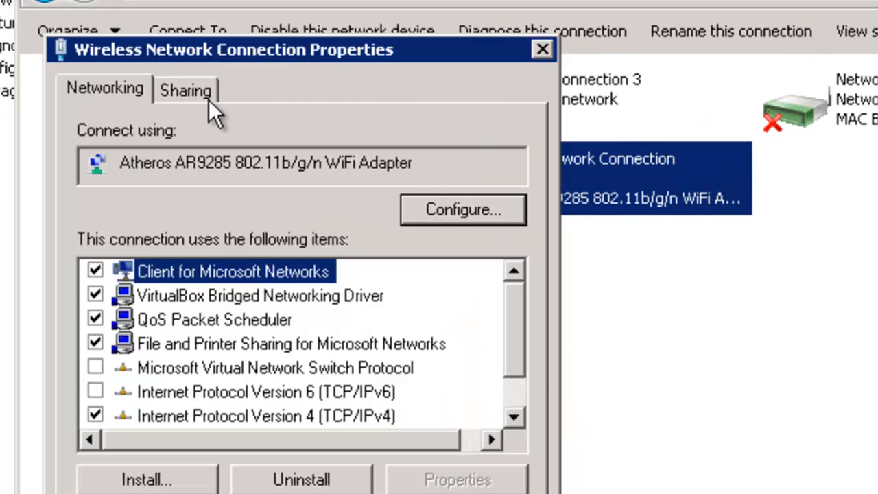
click(185, 89)
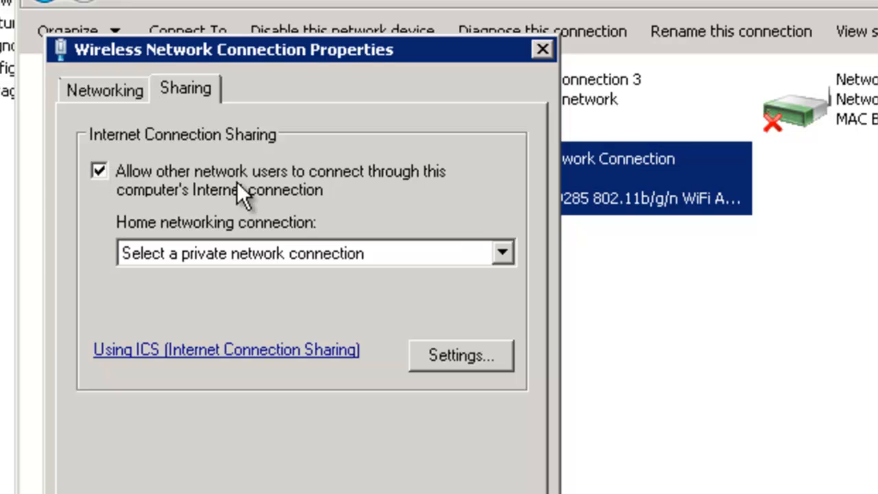
mouse_move(251, 247)
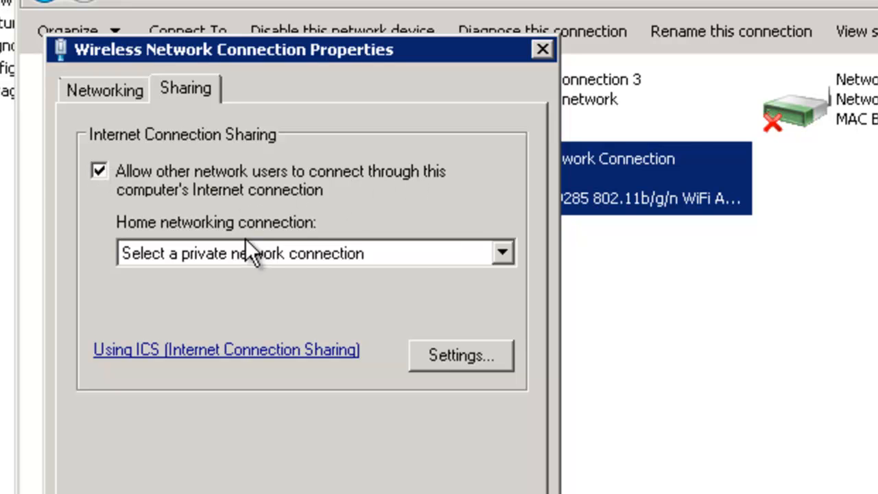
click(502, 252)
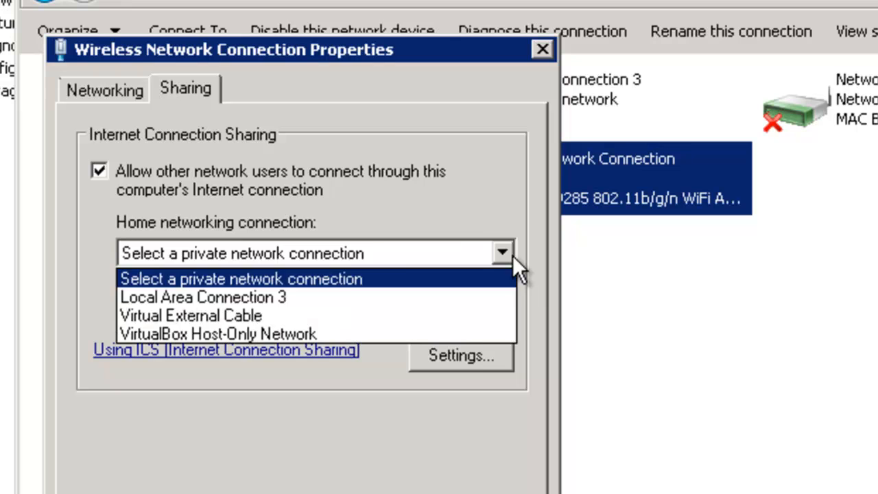
click(203, 297)
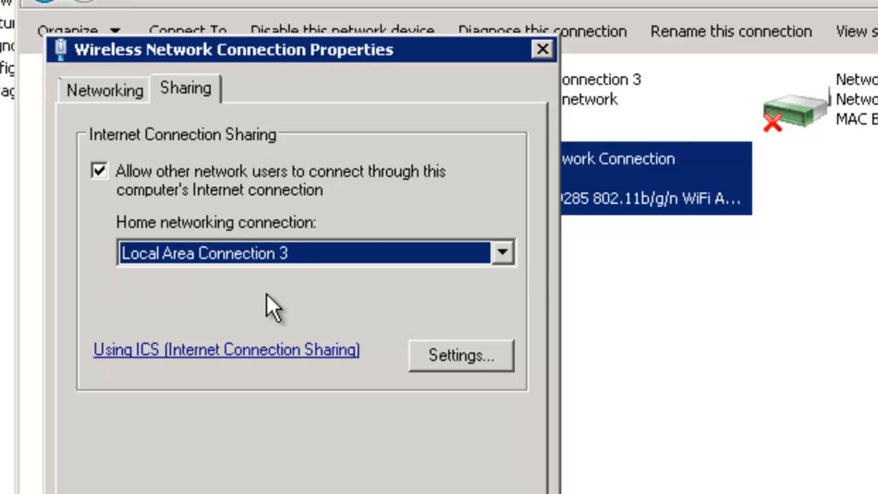
mouse_move(494, 171)
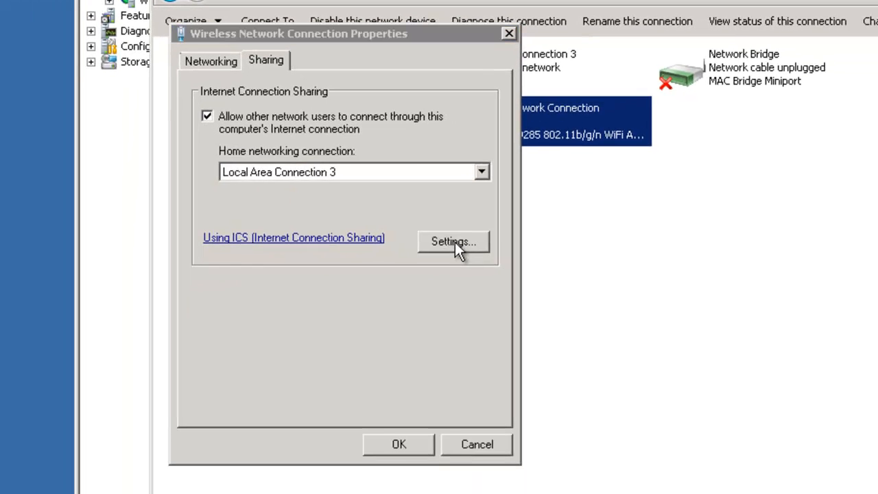
click(453, 242)
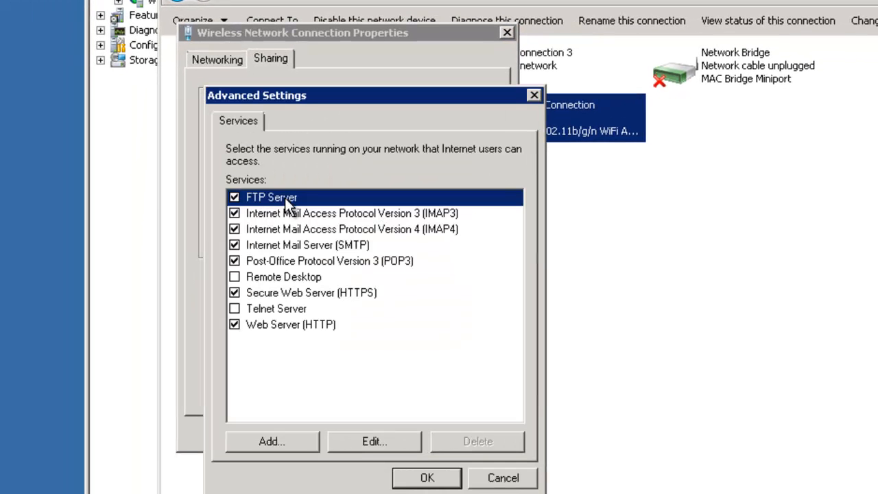
mouse_move(249, 262)
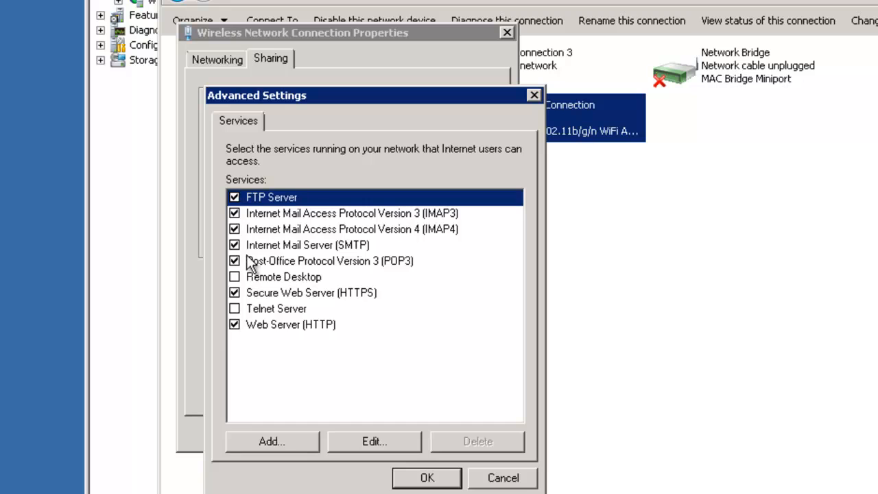
mouse_move(341, 269)
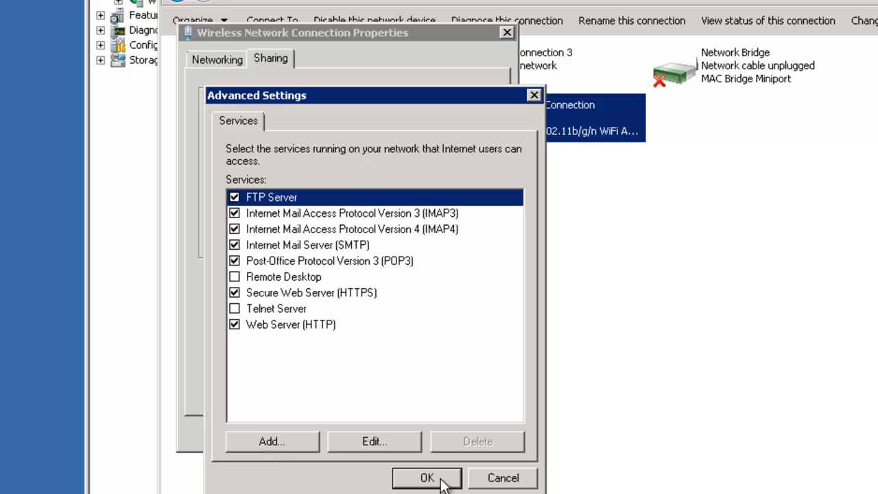
click(427, 477)
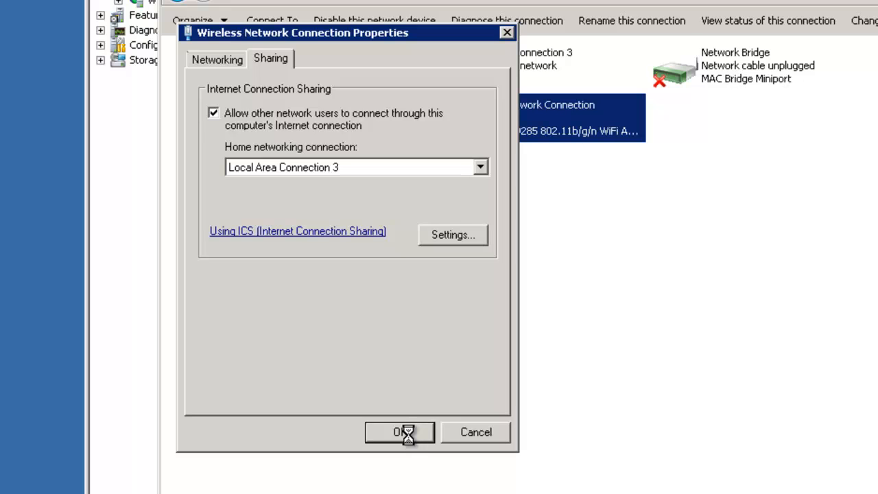
Apply internet sharing on the wireless connection, then bring up the Start menu's shutdown options.
click(399, 432)
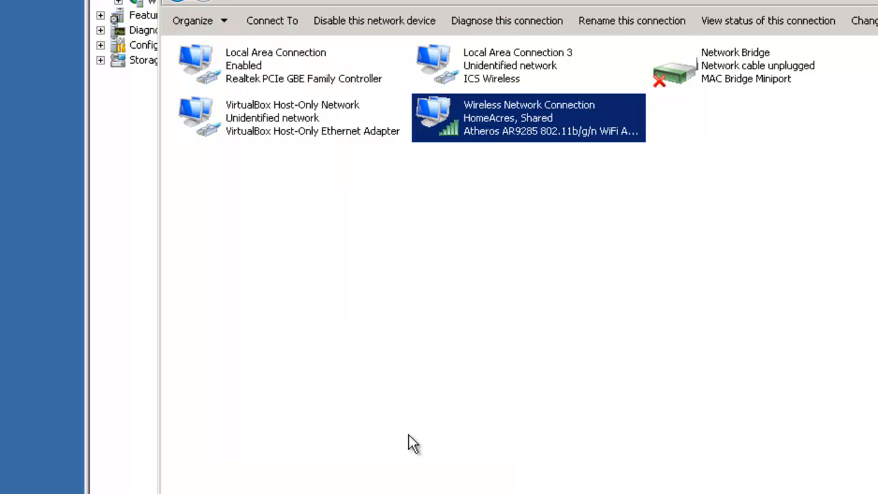
mouse_move(532, 190)
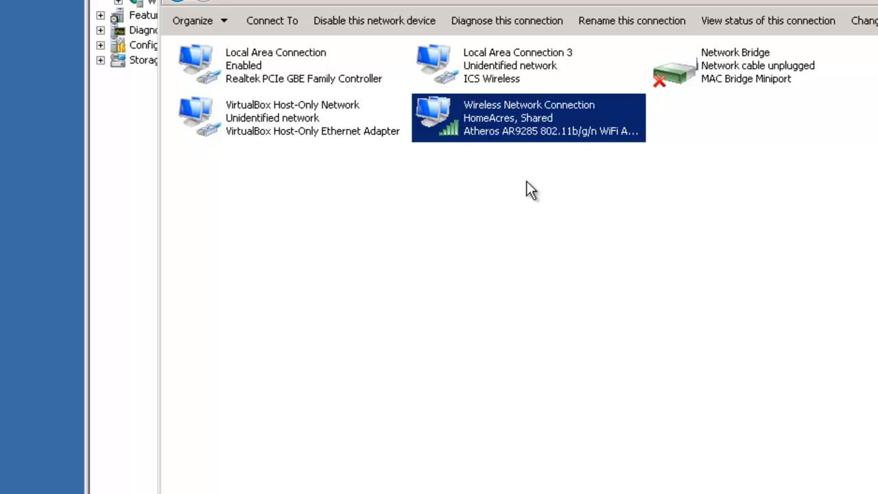
mouse_move(457, 189)
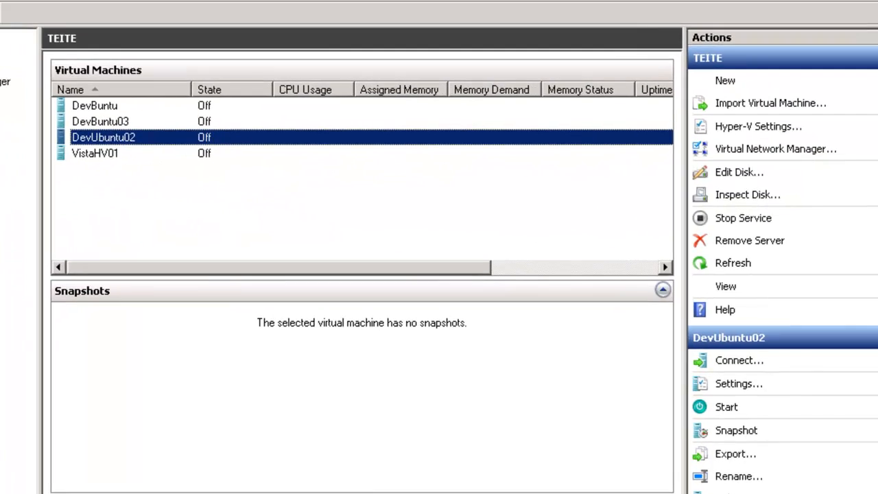
click(31, 484)
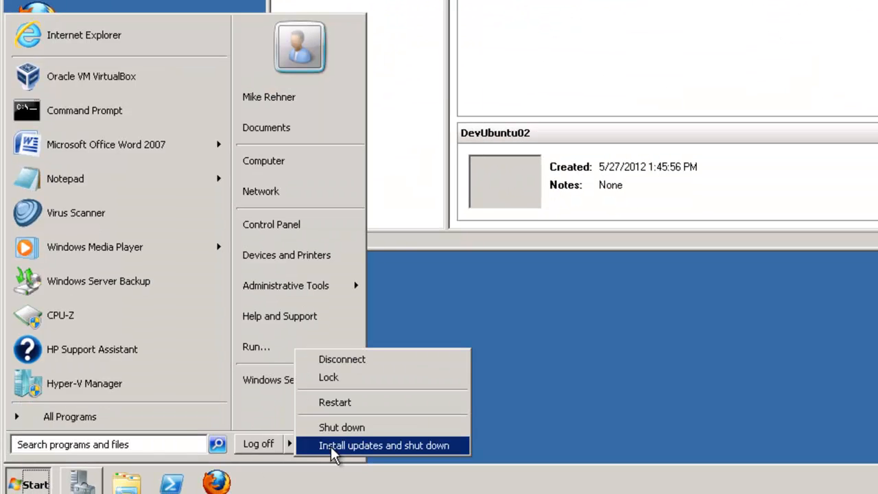
mouse_move(342, 427)
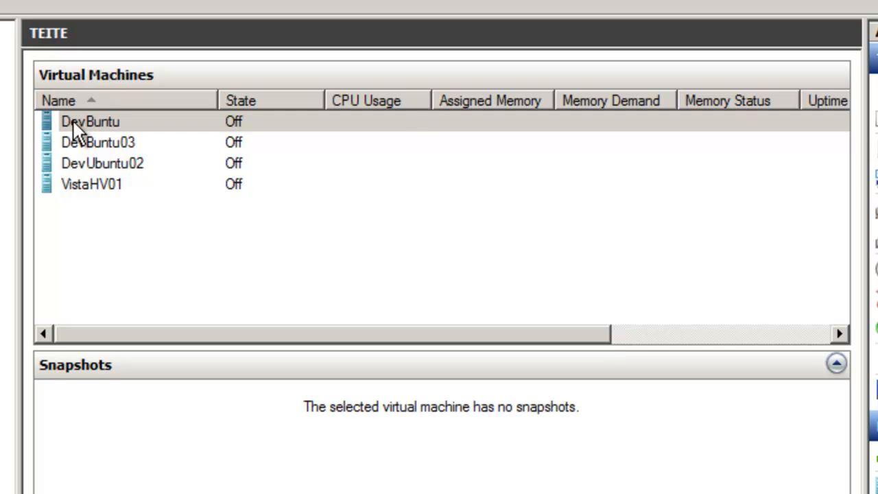
Start DevBuntu from its connection window, then open DevUbuntu02's console.
click(89, 122)
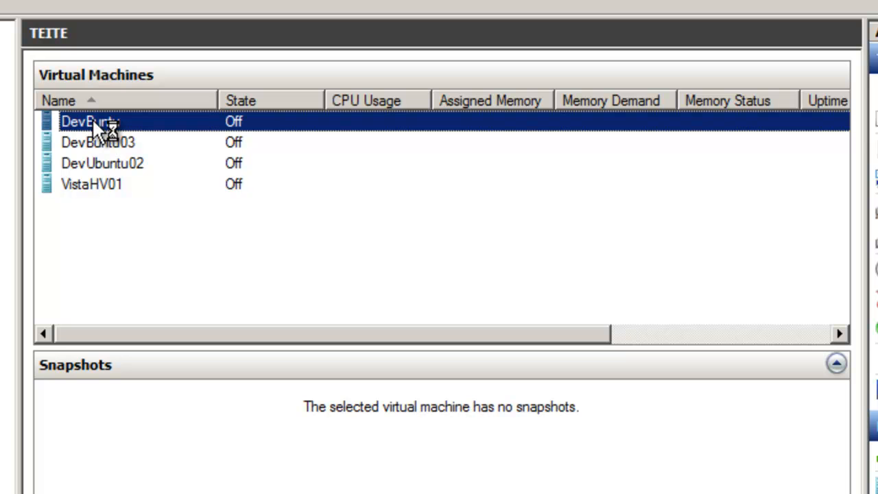
double_click(89, 121)
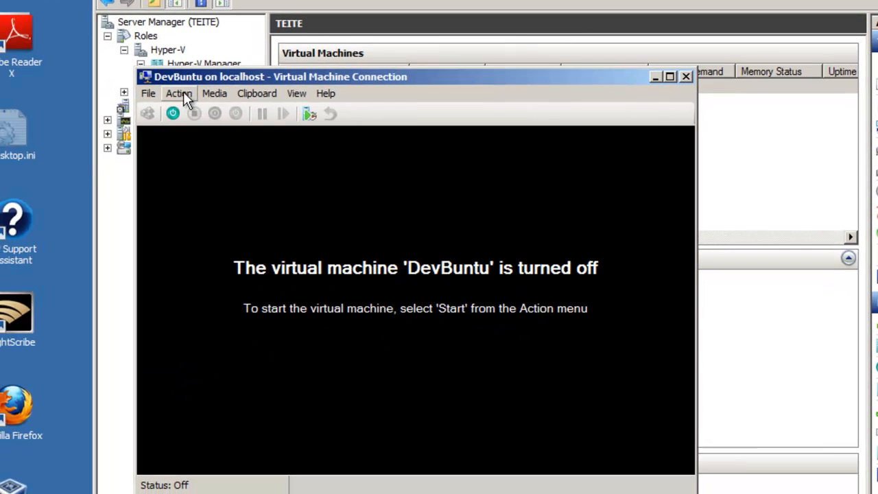
click(172, 113)
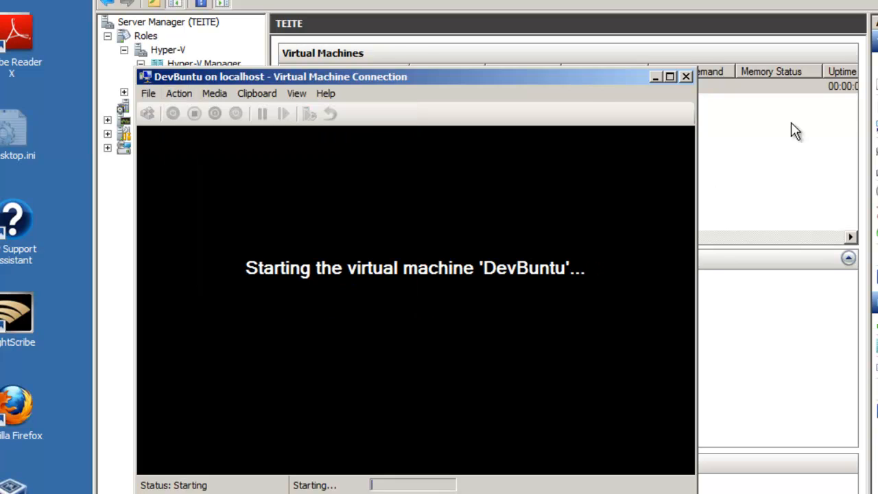
click(684, 76)
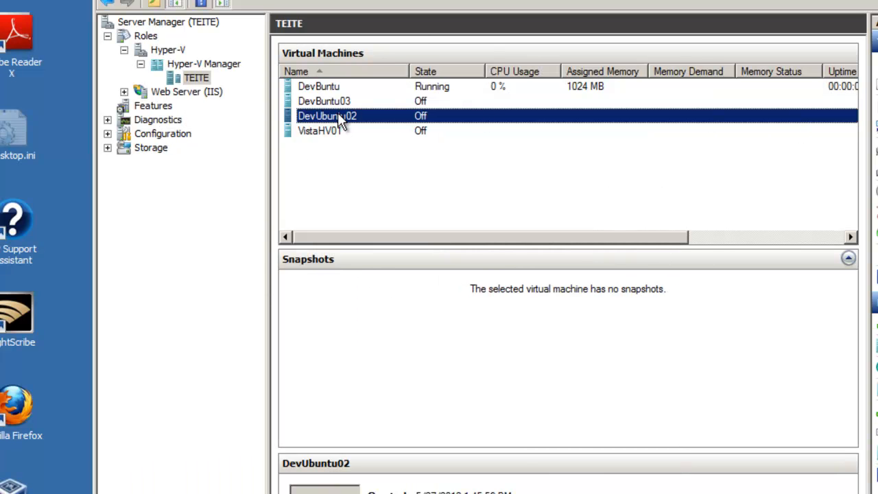
double_click(326, 115)
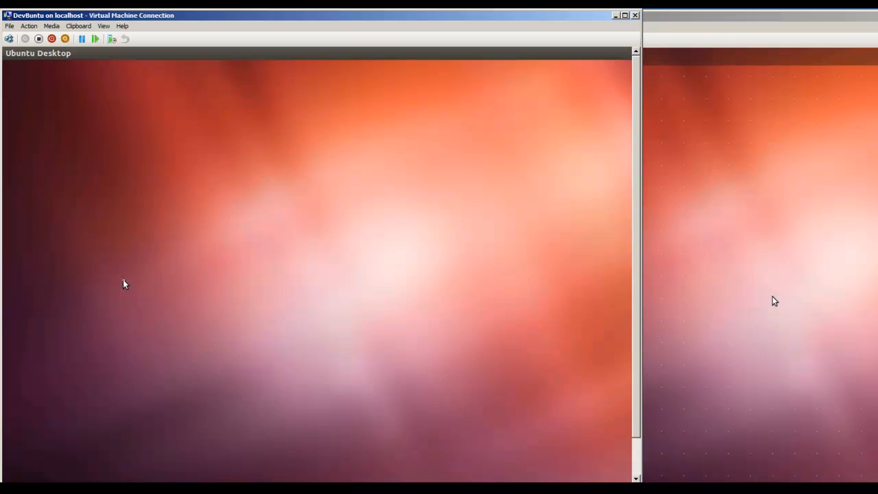
mouse_move(126, 233)
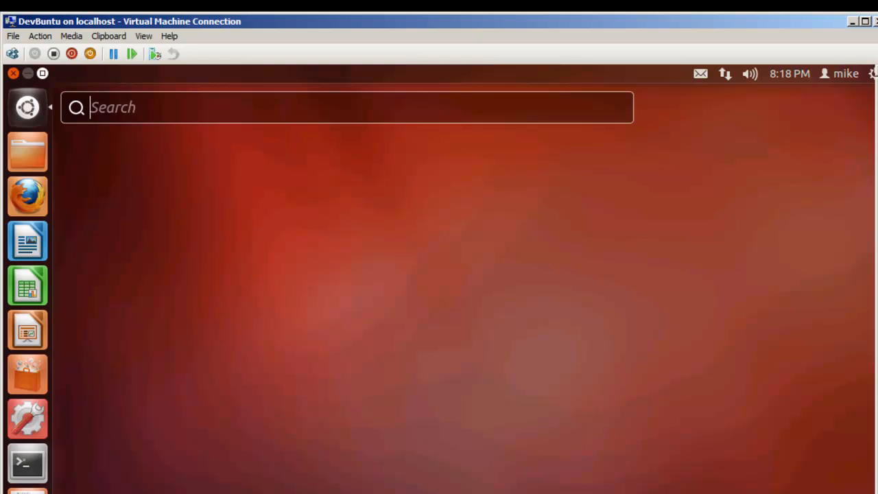
mouse_move(28, 463)
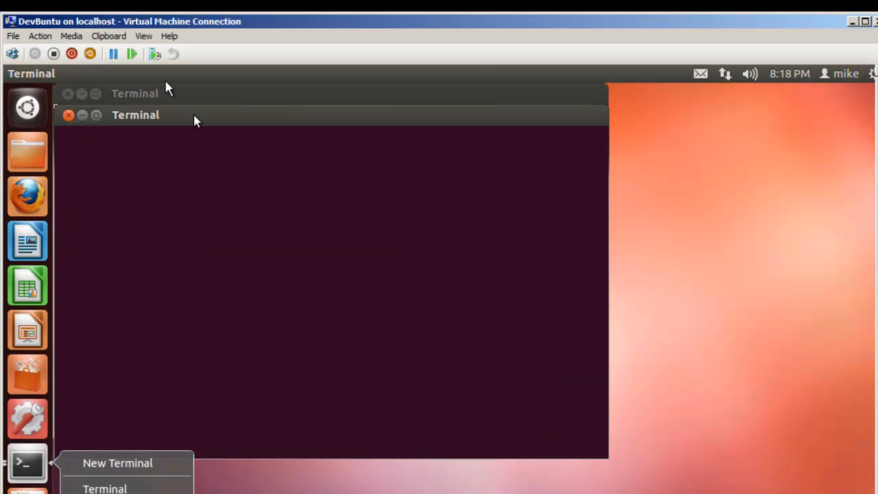
Run ifconfig in a new DevBuntu terminal to show its 192.168.137.x address.
click(117, 463)
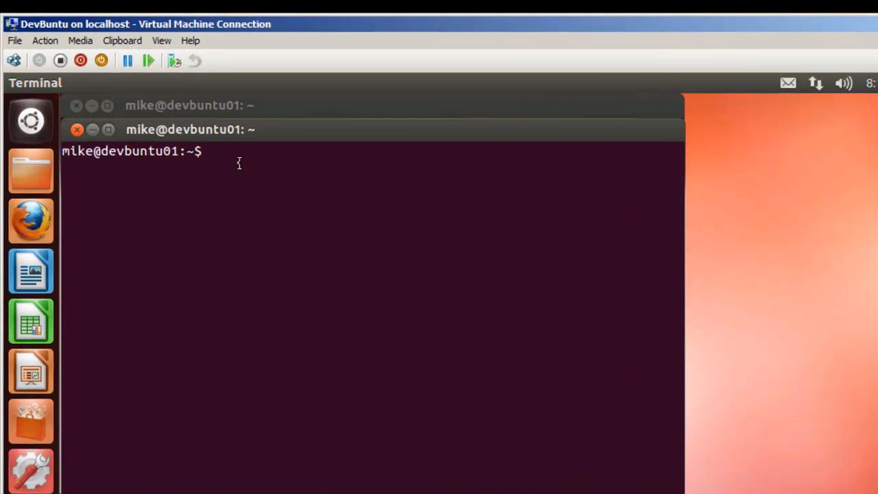
text(ifco)
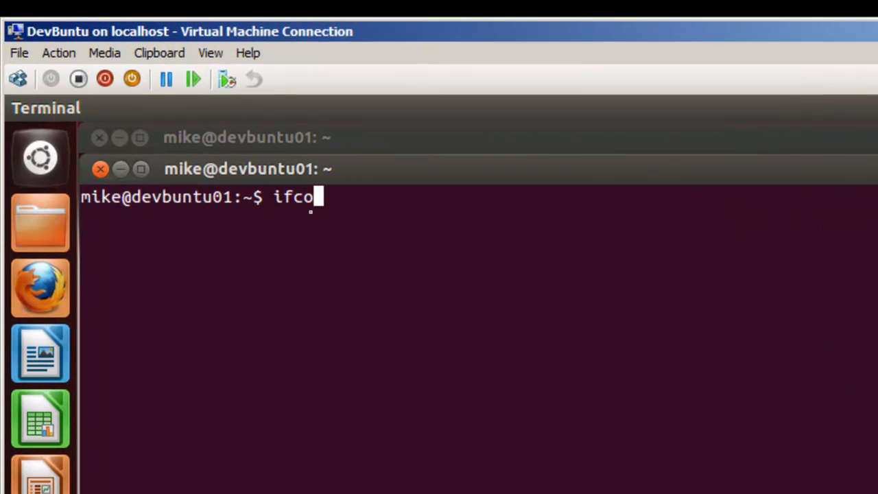
key(Return)
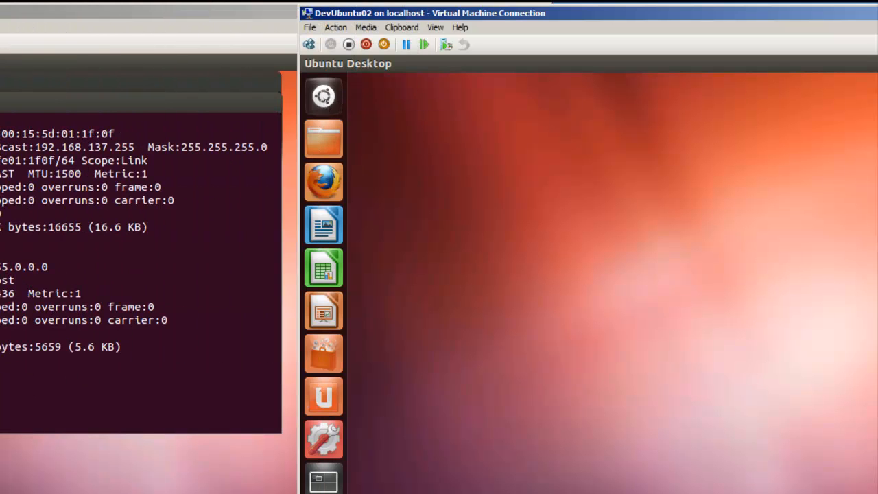
Open a new Terminal in DevUbuntu02 and run ifconfig, showing address 192.168.137.92.
text(t)
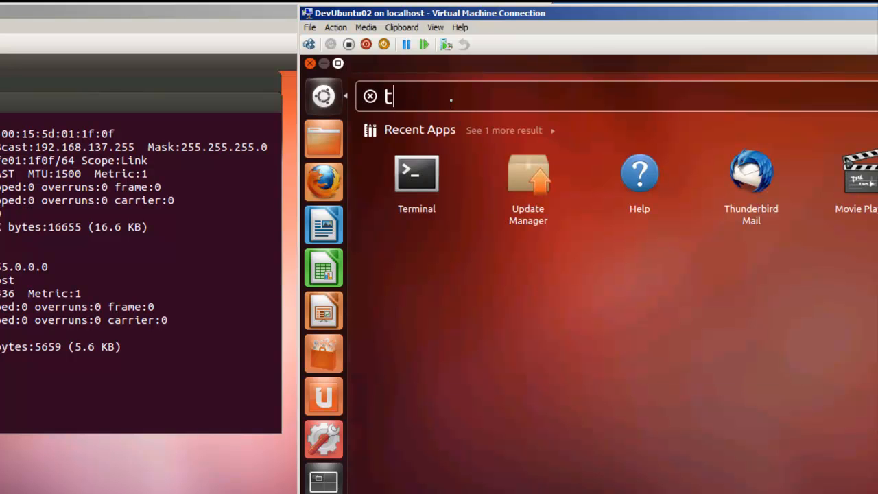
text(erminal)
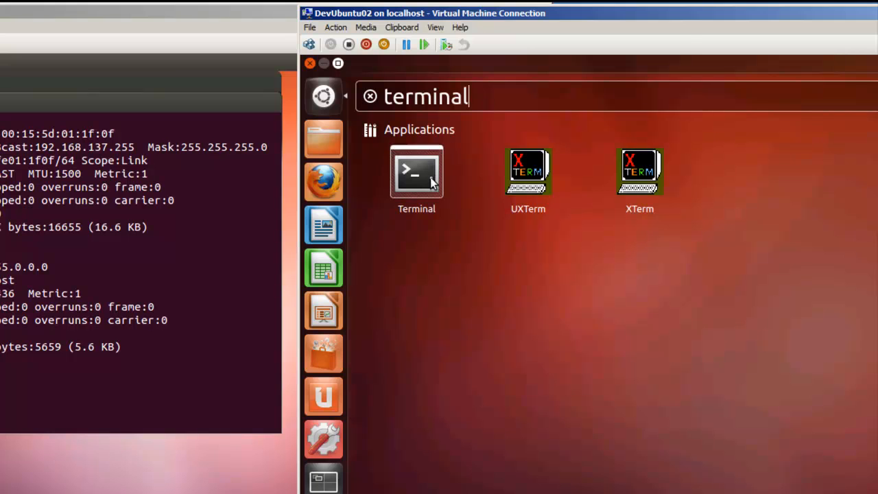
click(416, 172)
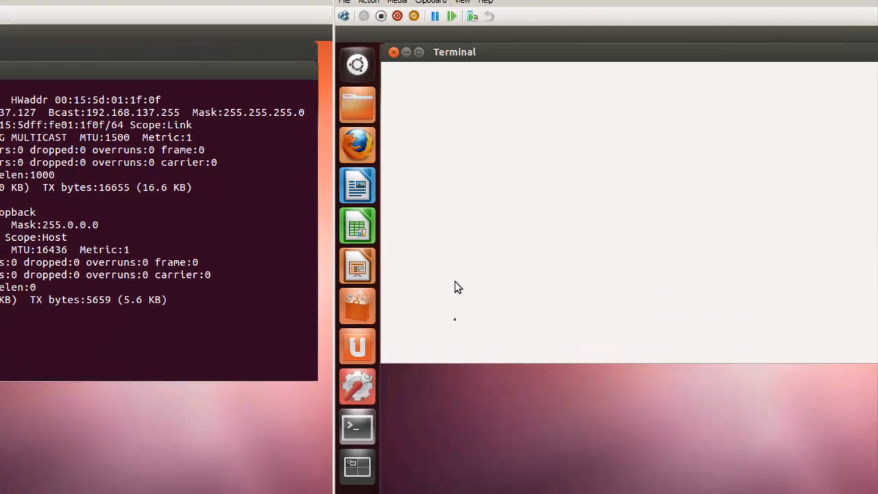
right_click(357, 425)
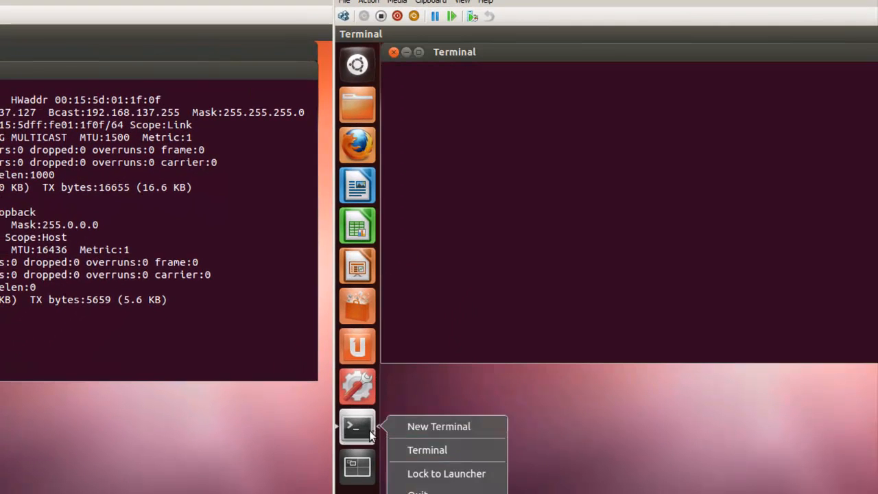
click(439, 426)
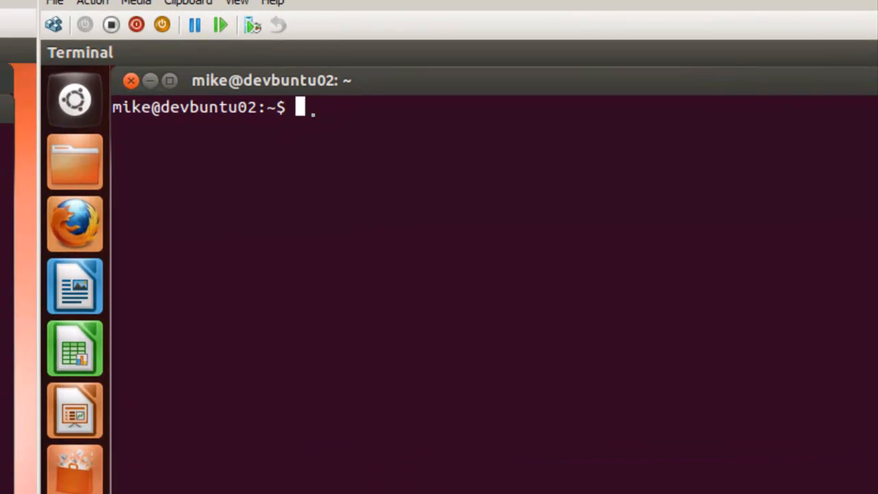
text(ifco)
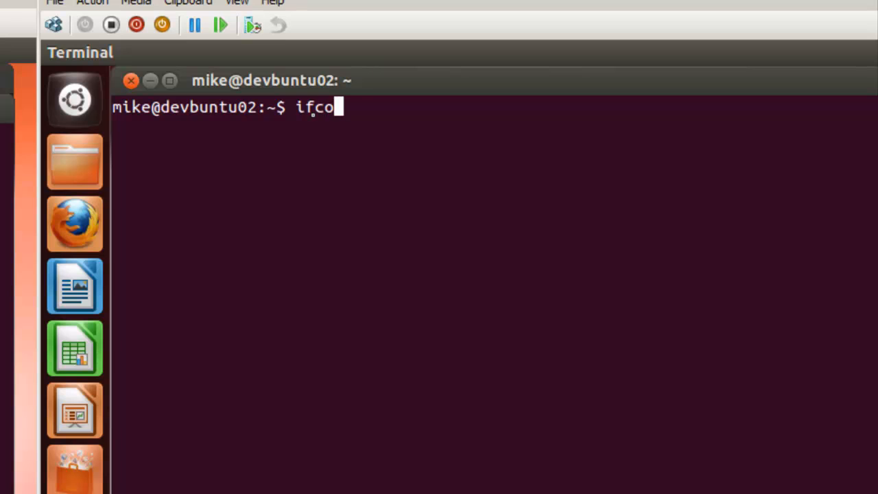
key(Return)
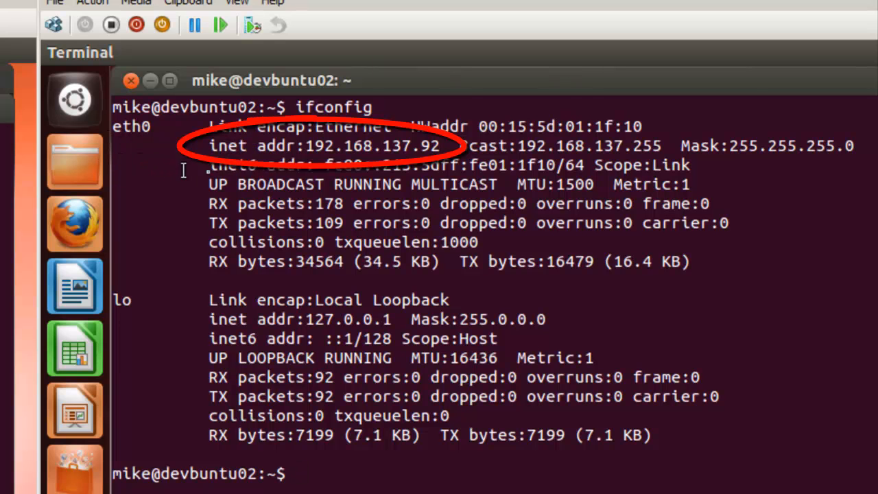
mouse_move(391, 152)
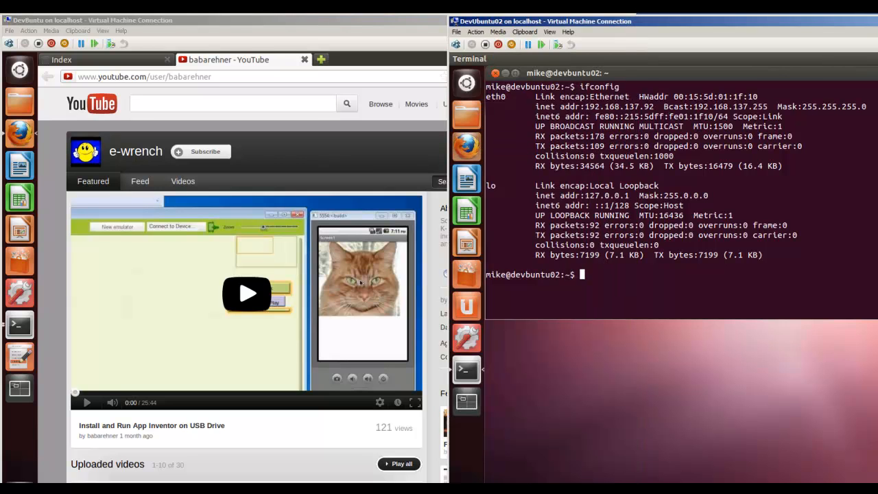
Launch Firefox from DevUbuntu02's launcher, opening its session-restore page.
click(466, 147)
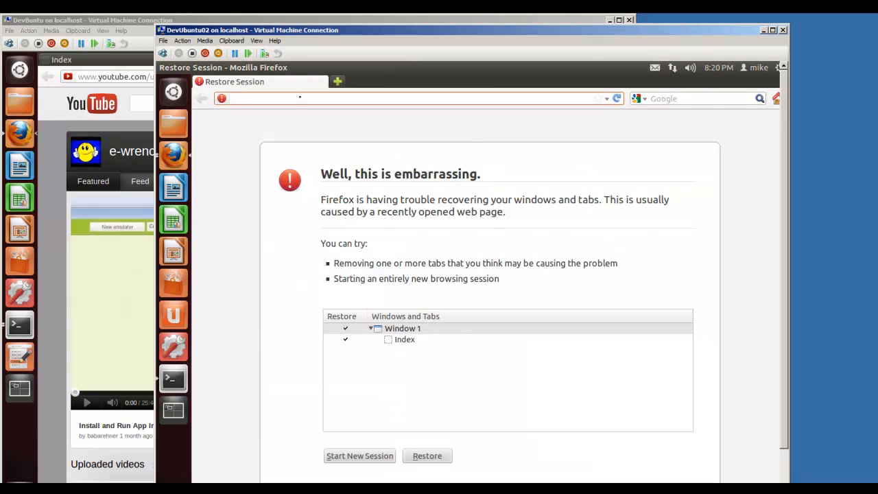
text(www)
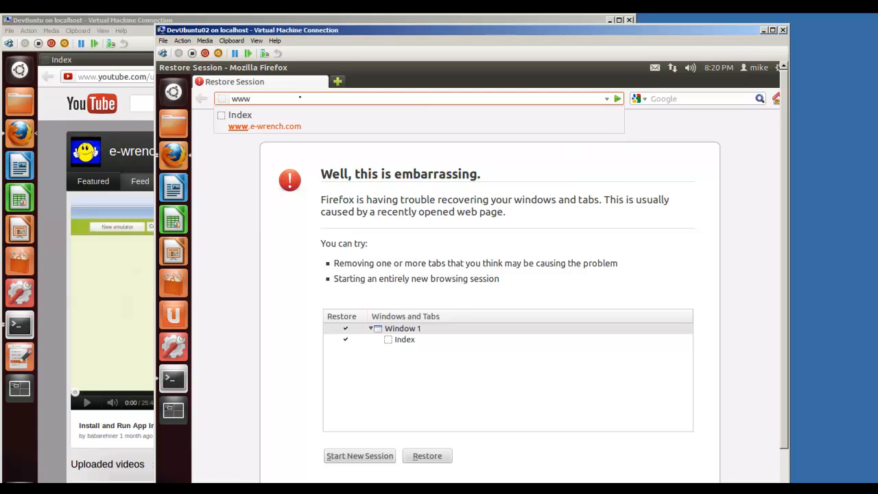
text(.)
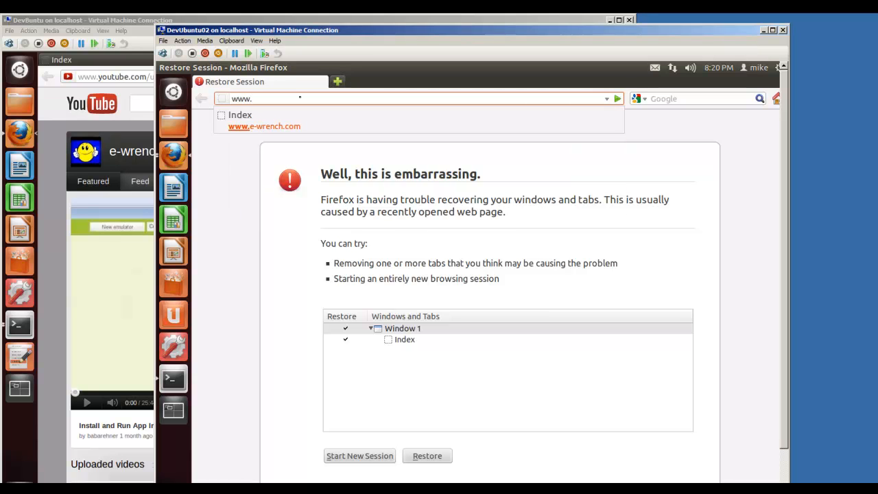
text(google)
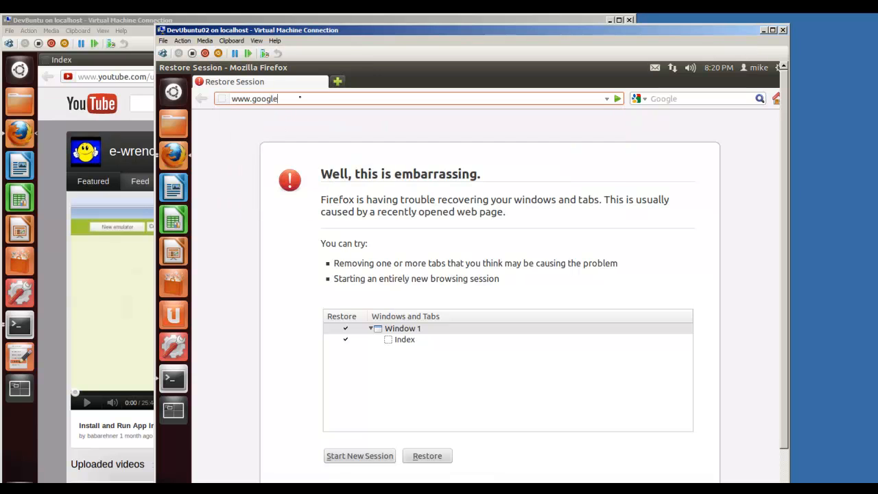
key(Return)
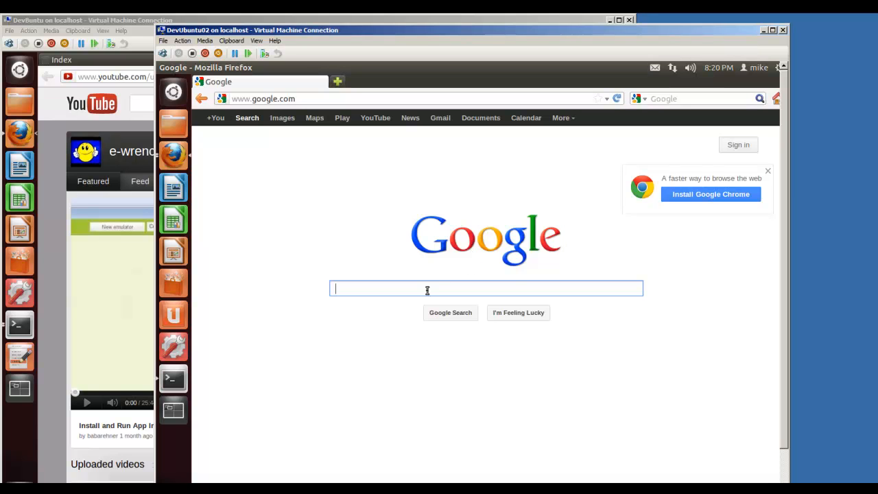
text(ics)
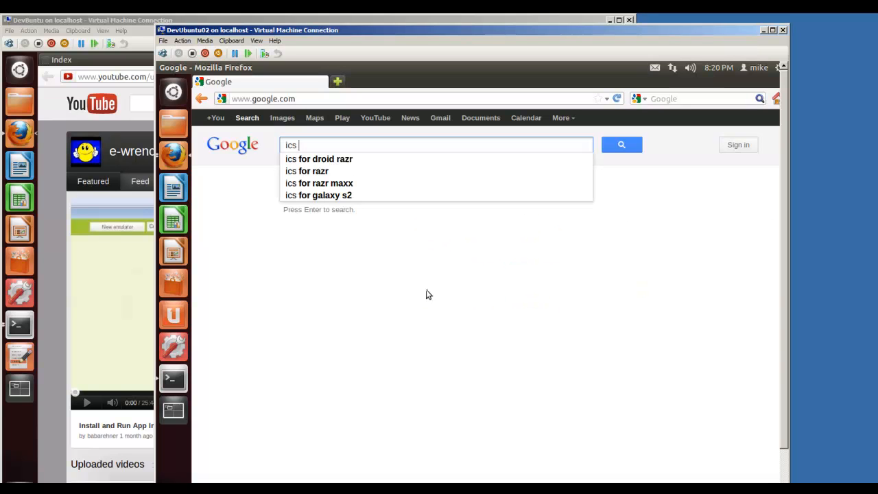
text(sharing)
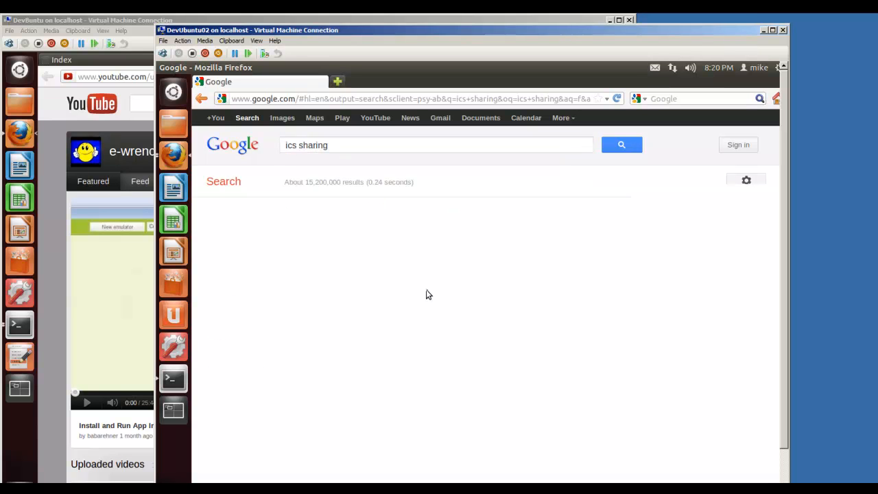
click(620, 145)
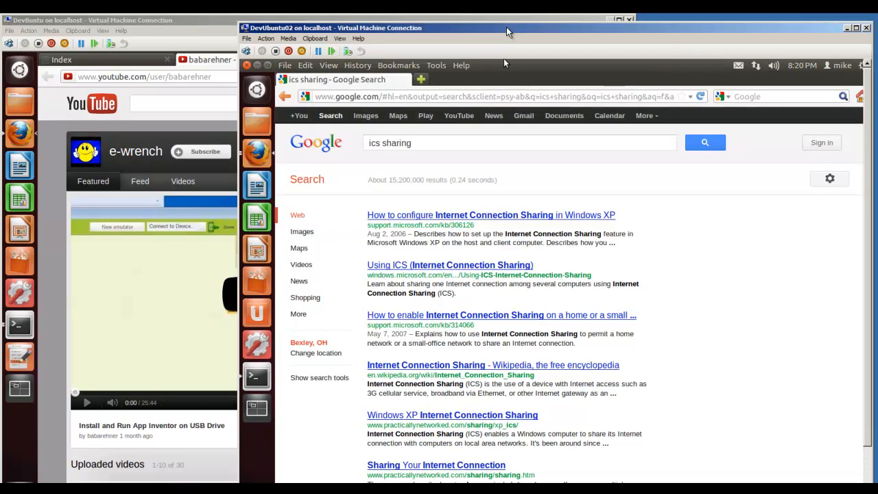
mouse_move(504, 63)
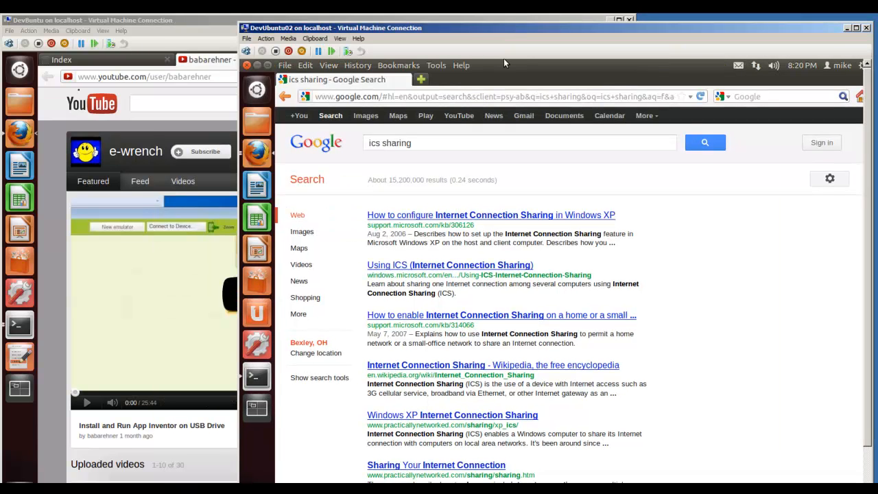
mouse_move(173, 20)
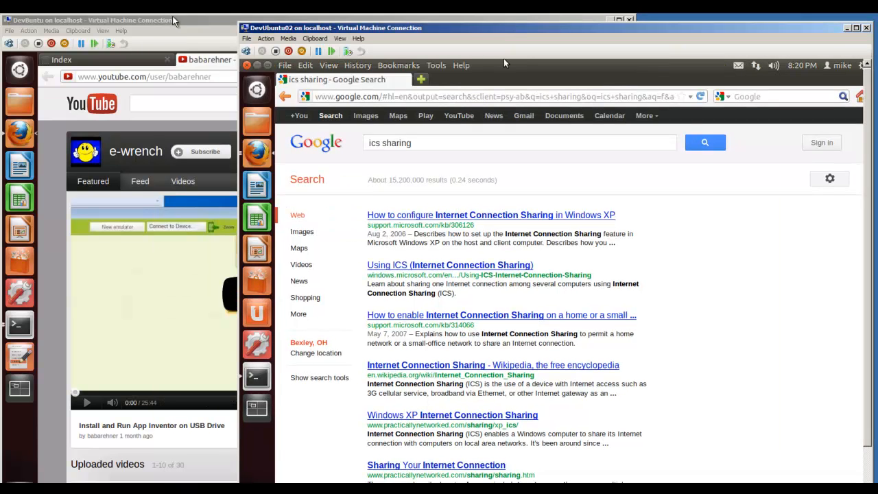